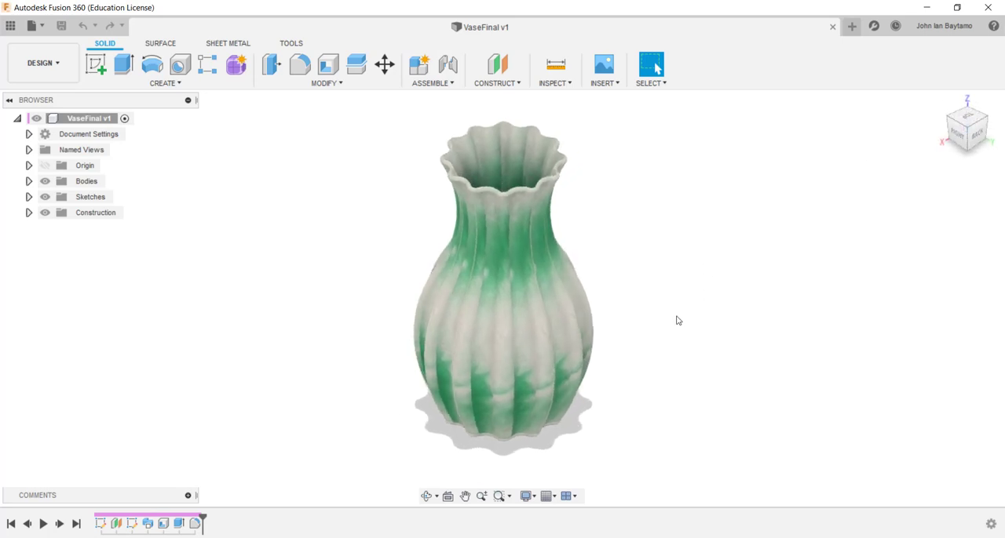
Start a new untitled design from the File menu
click(512, 314)
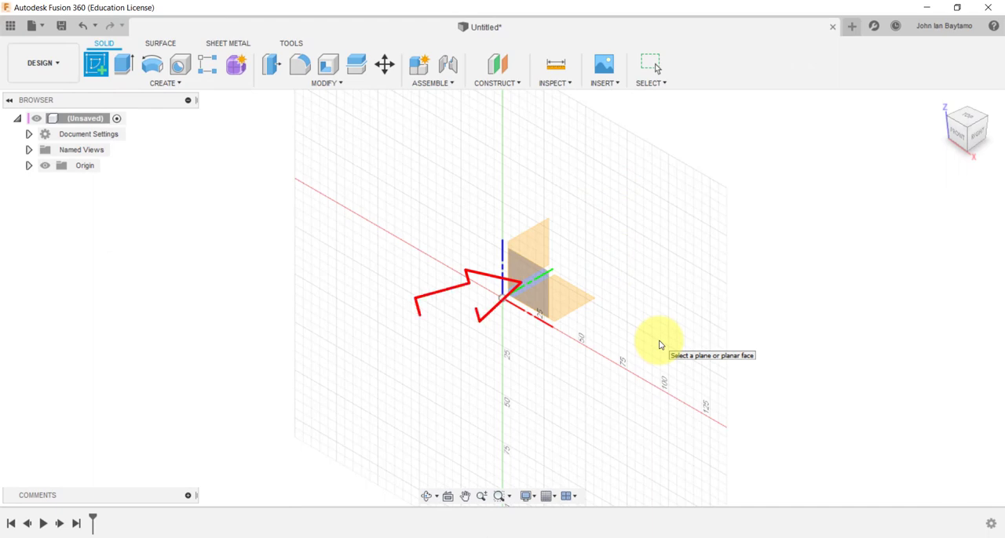
mouse_move(526, 295)
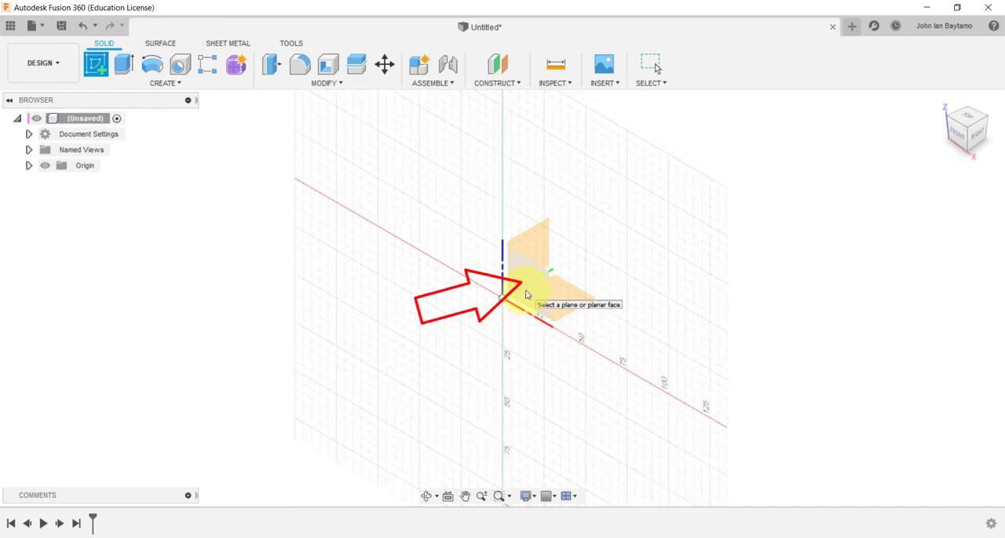
Create a sketch on the XZ front plane and view it straight on
click(525, 258)
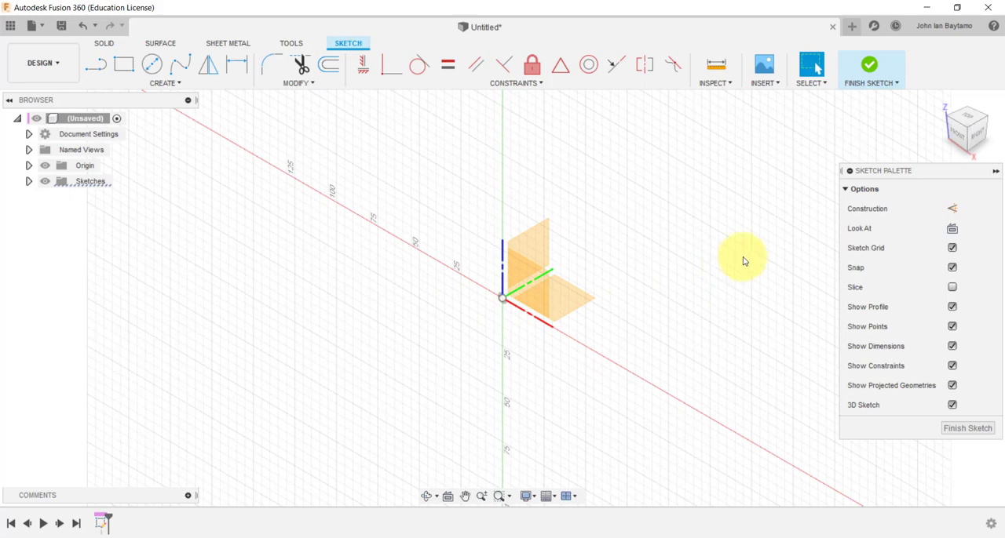
mouse_move(785, 174)
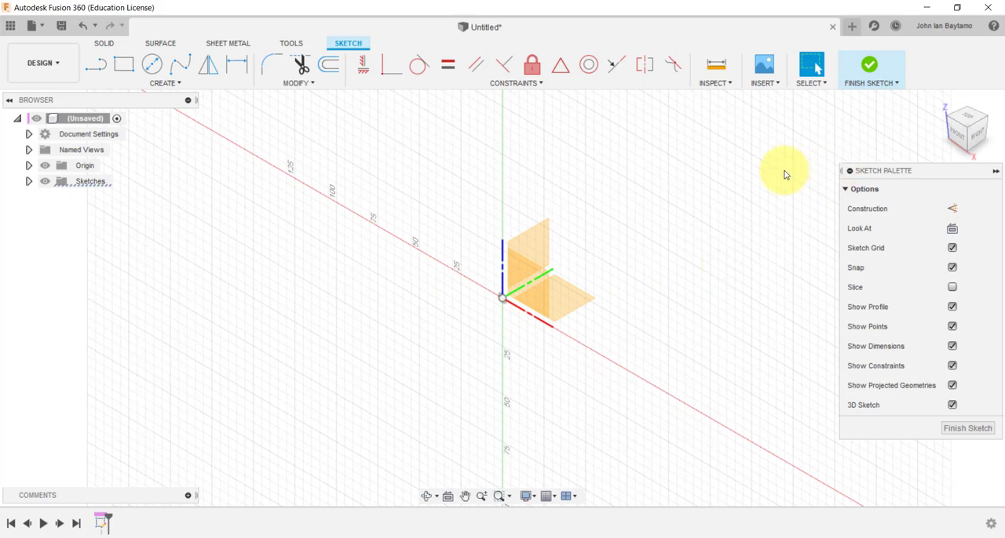
mouse_move(954, 132)
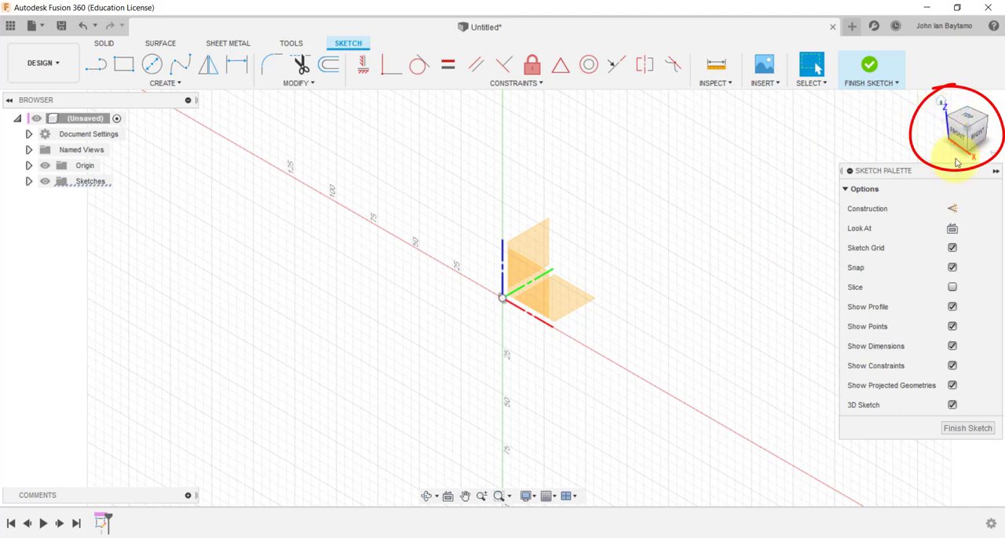
click(955, 127)
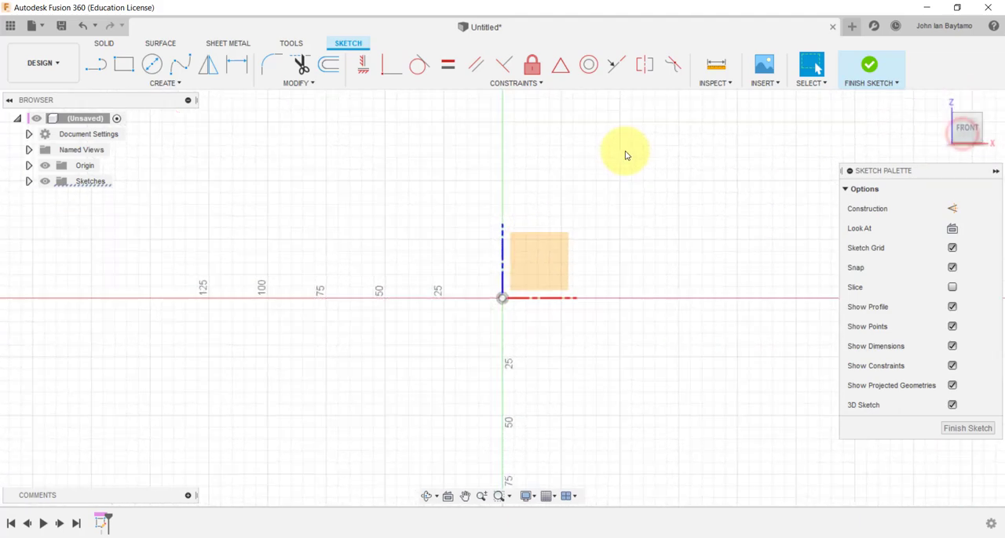
mouse_move(594, 168)
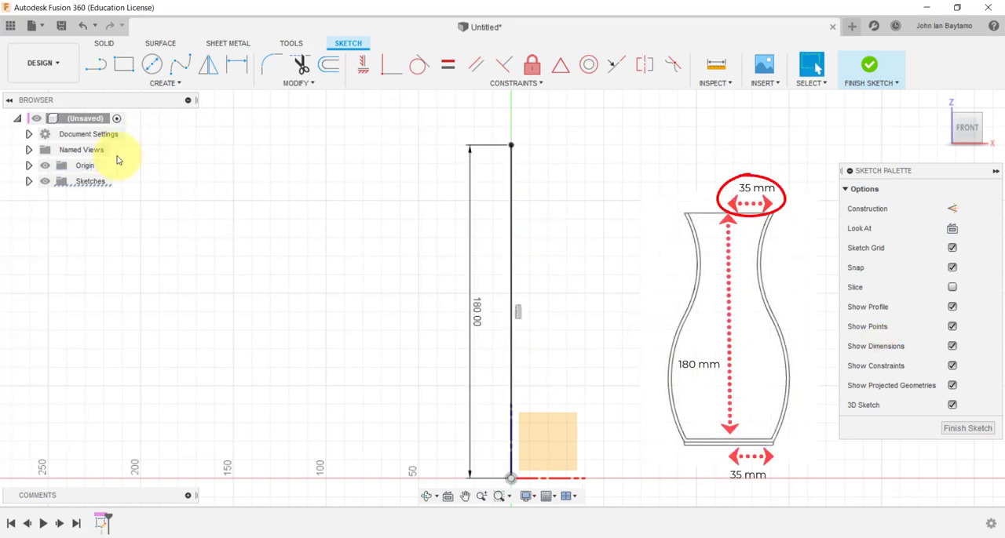
mouse_move(416, 241)
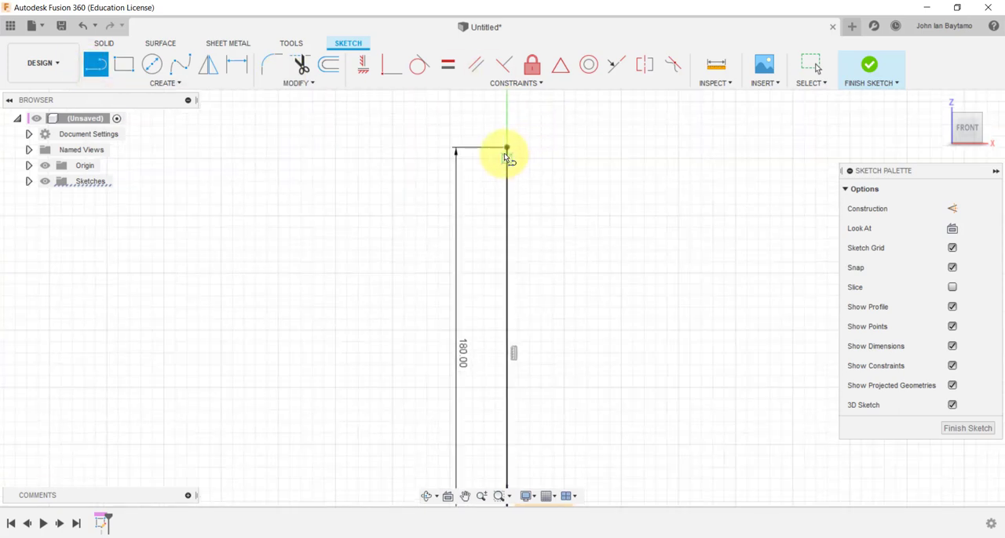
Draw the 35 mm rim line from the centre line top, then start the base line at the origin
drag(506, 148, 613, 148)
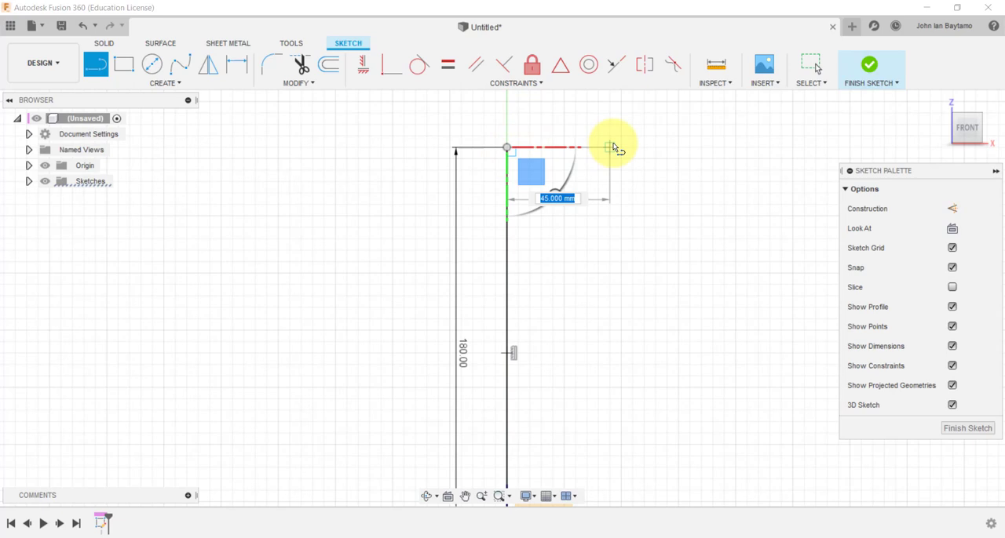
text(35.00)
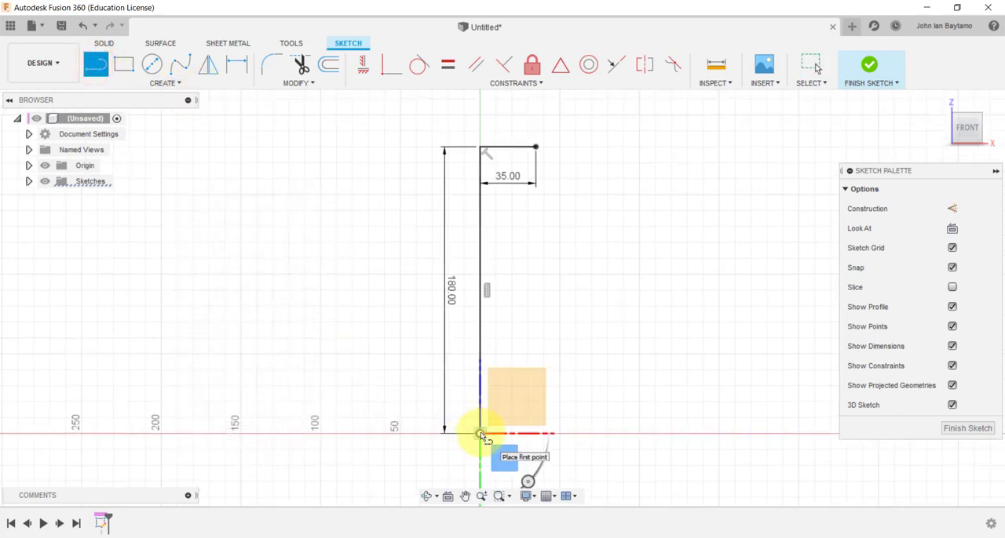
click(480, 433)
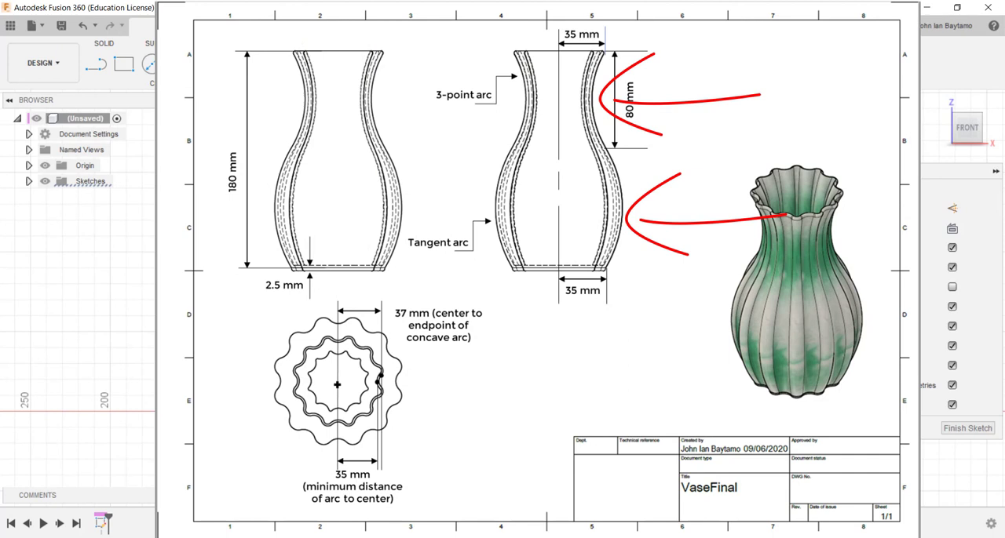
Check the reference drawing for the vase profile
drag(440, 69, 464, 68)
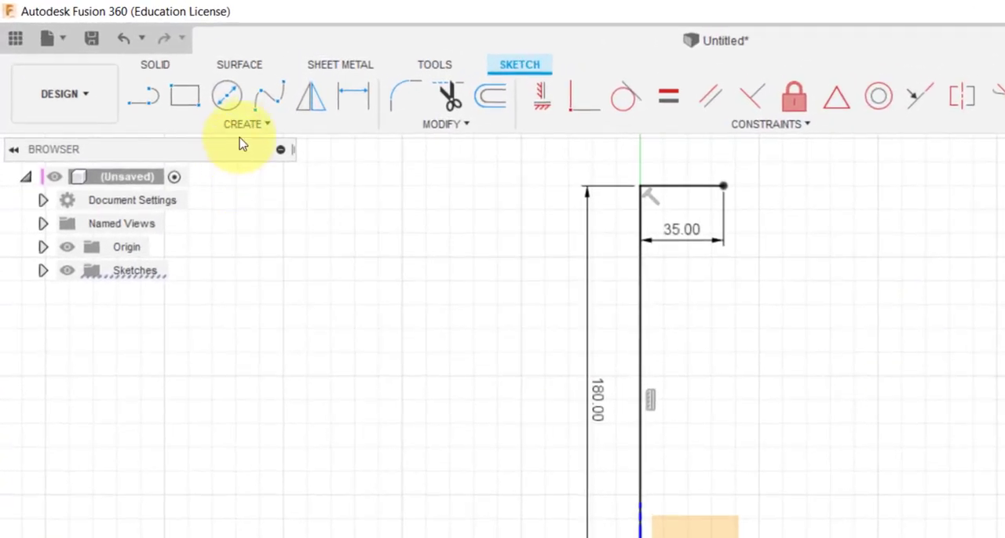
Draw a 3-point neck arc ending 80 mm below the rim, bowing toward the axis
click(244, 122)
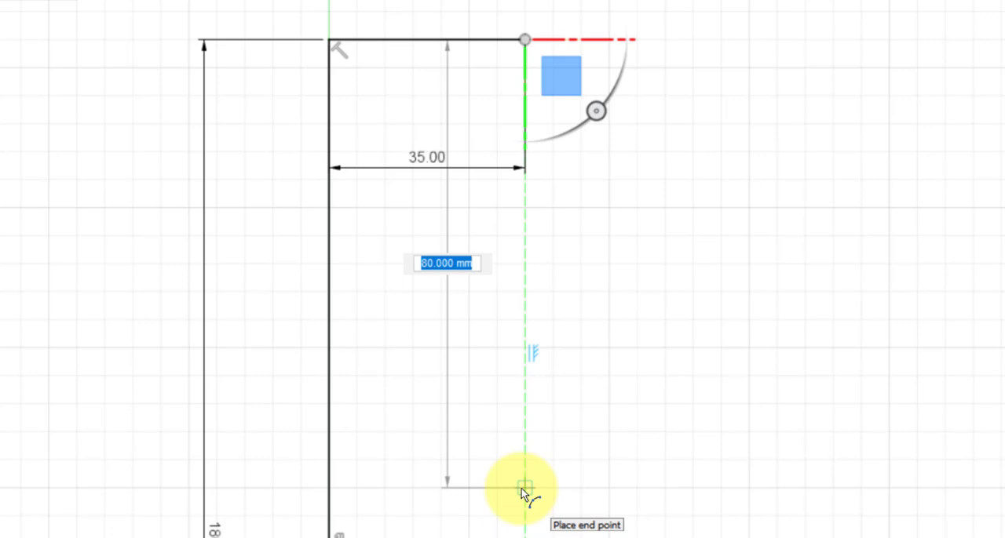
click(524, 489)
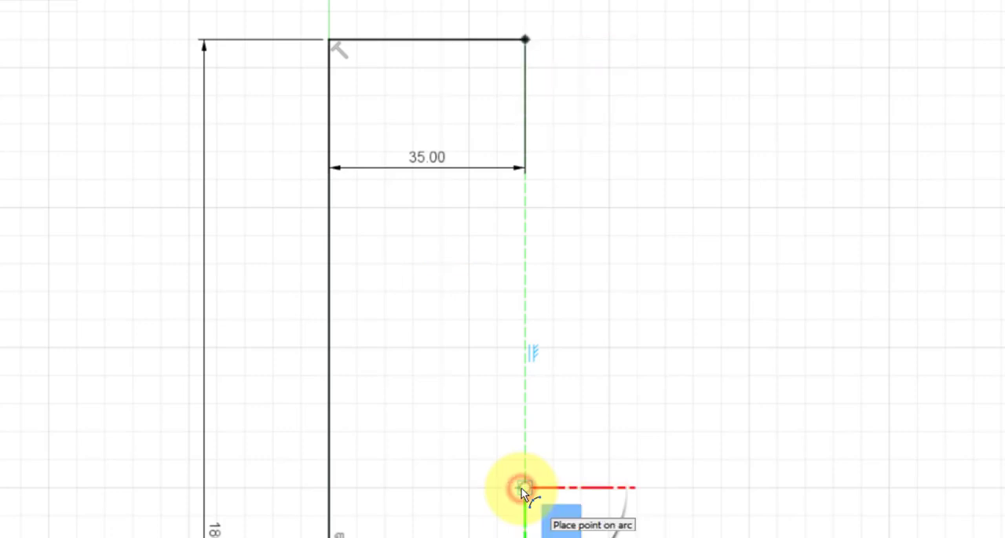
click(524, 488)
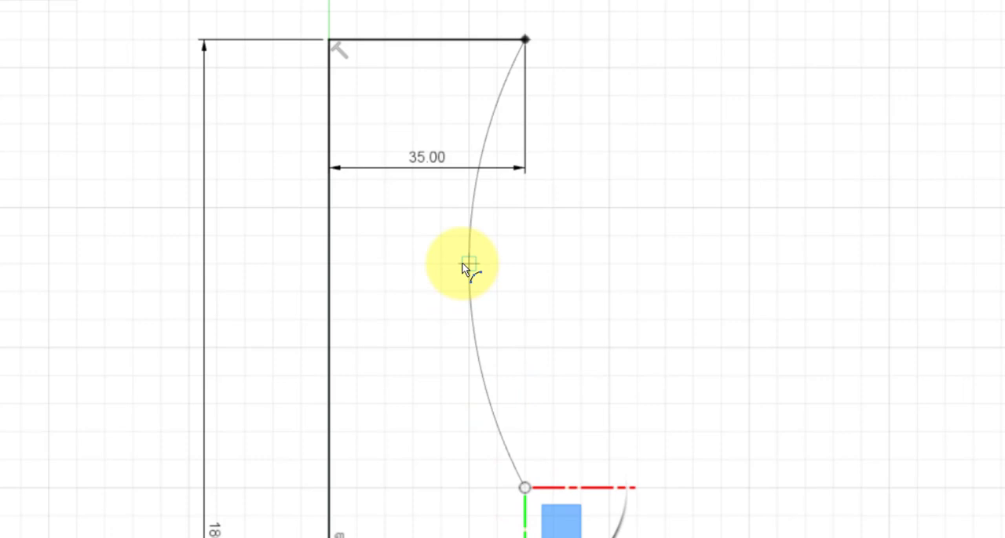
mouse_move(469, 292)
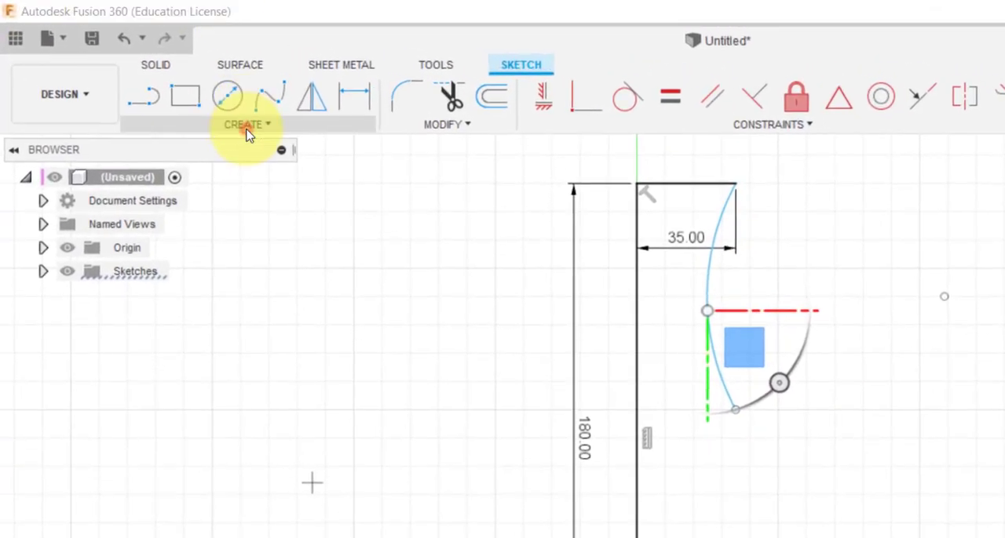
Switch to the Tangent Arc tool to close the profile down to the base line
click(247, 124)
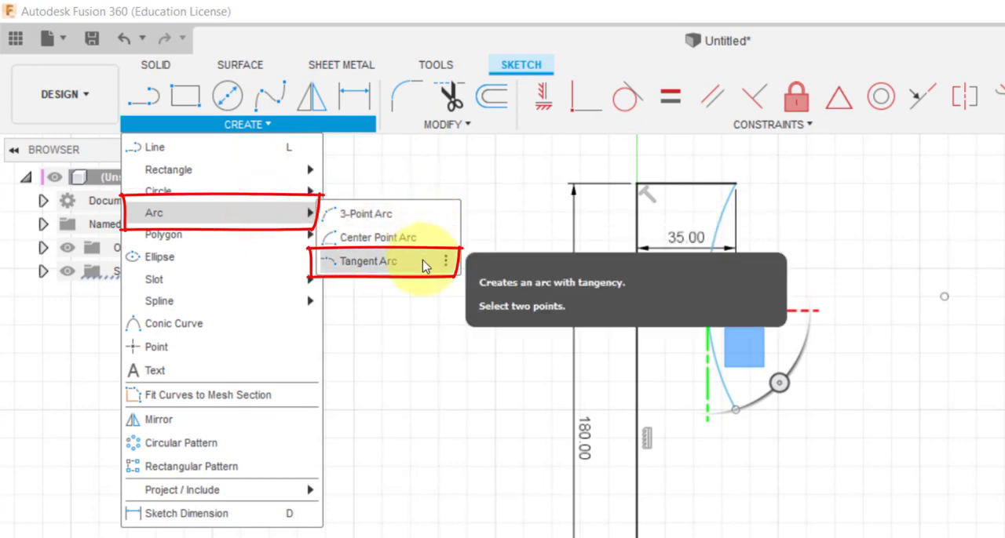
click(367, 261)
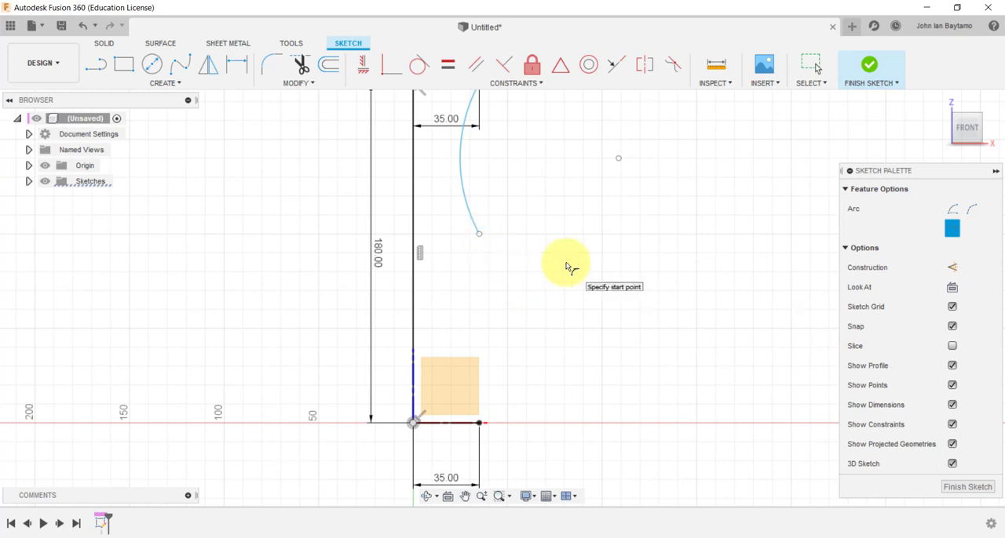
mouse_move(487, 235)
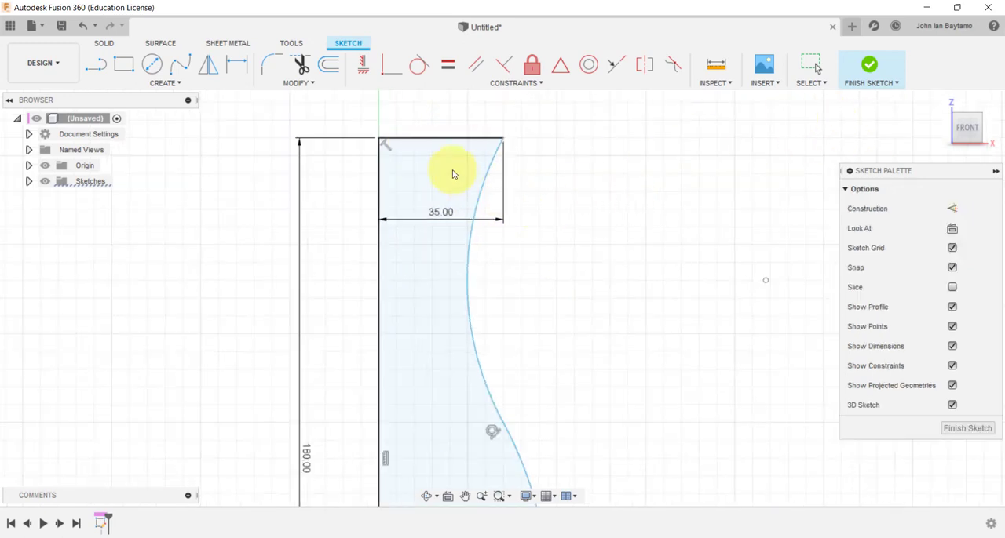
click(452, 135)
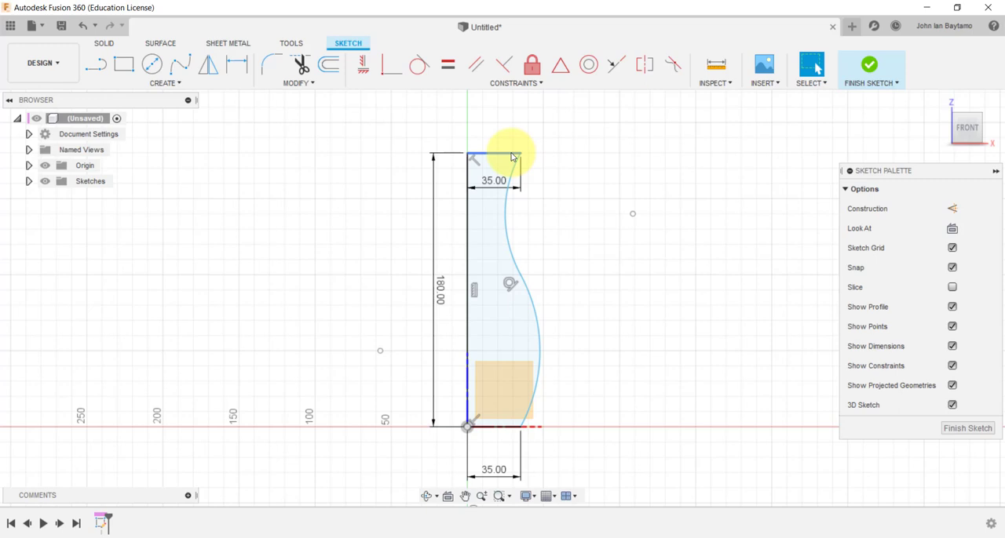
click(490, 153)
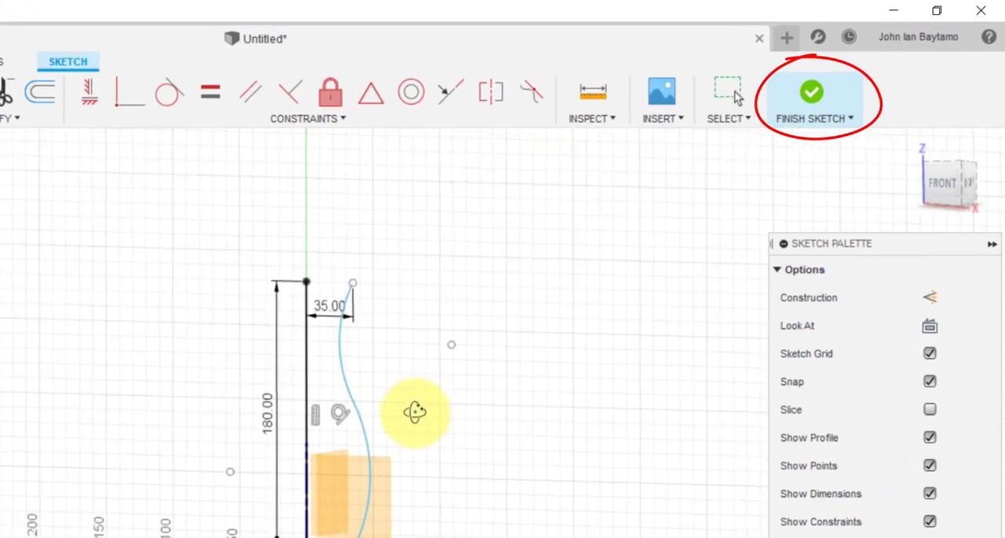
Finish the vase profile sketch and orbit to see it in 3D
click(812, 97)
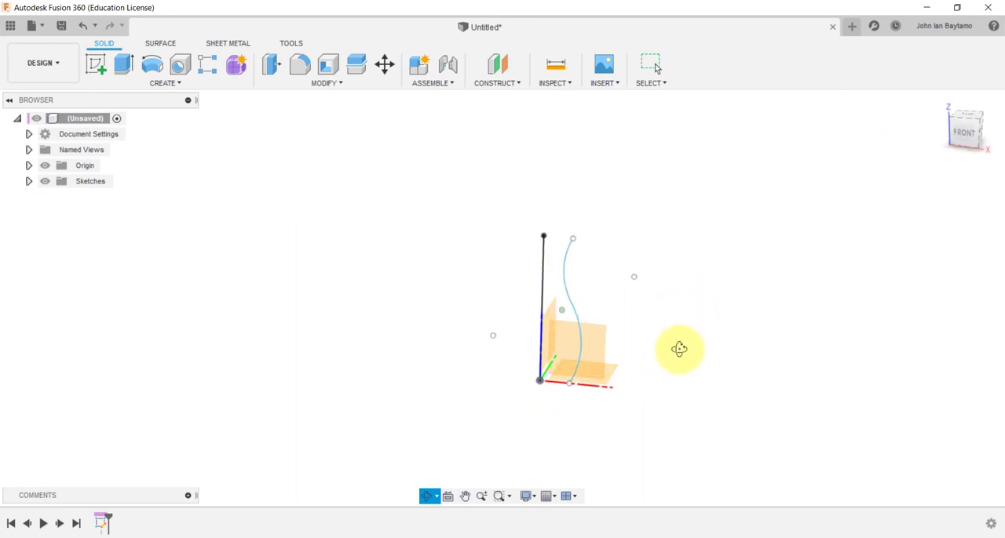
drag(678, 348, 656, 328)
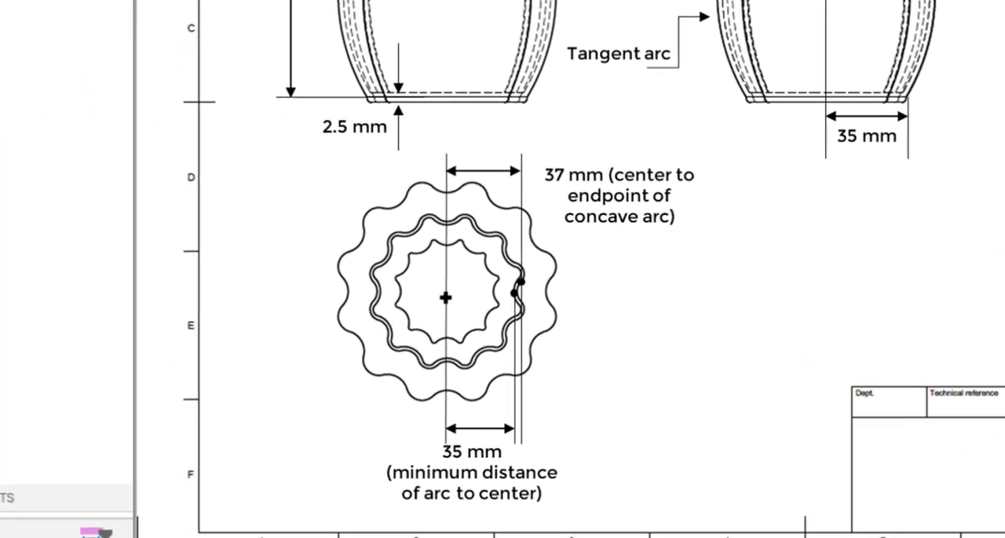
scroll(down, 3)
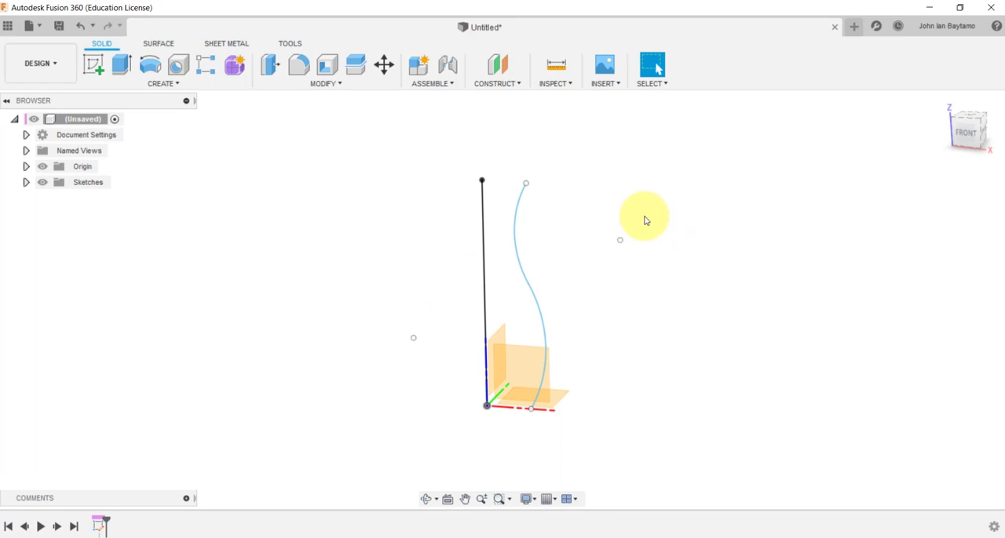
Create a construction plane offset 180 mm above the base at rim height
click(496, 81)
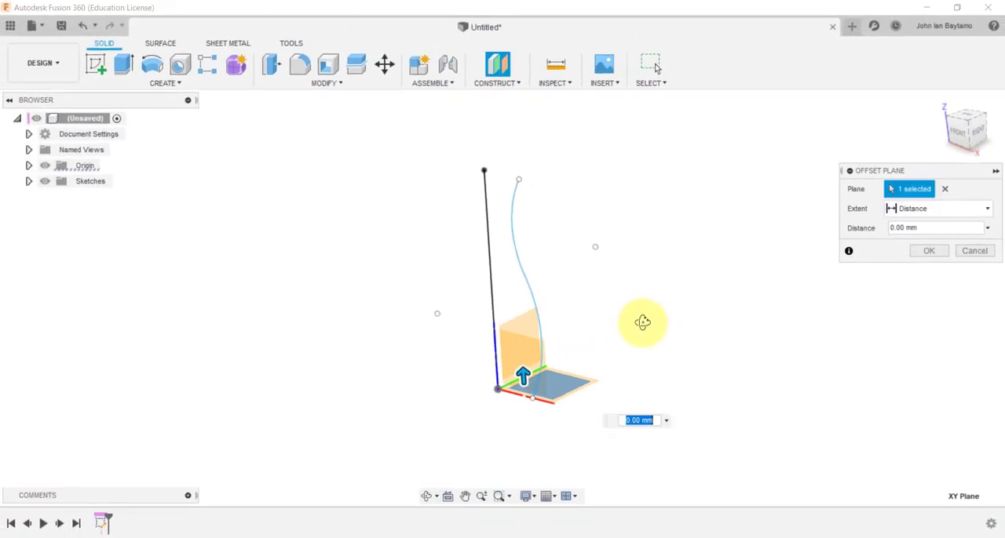
mouse_move(830, 204)
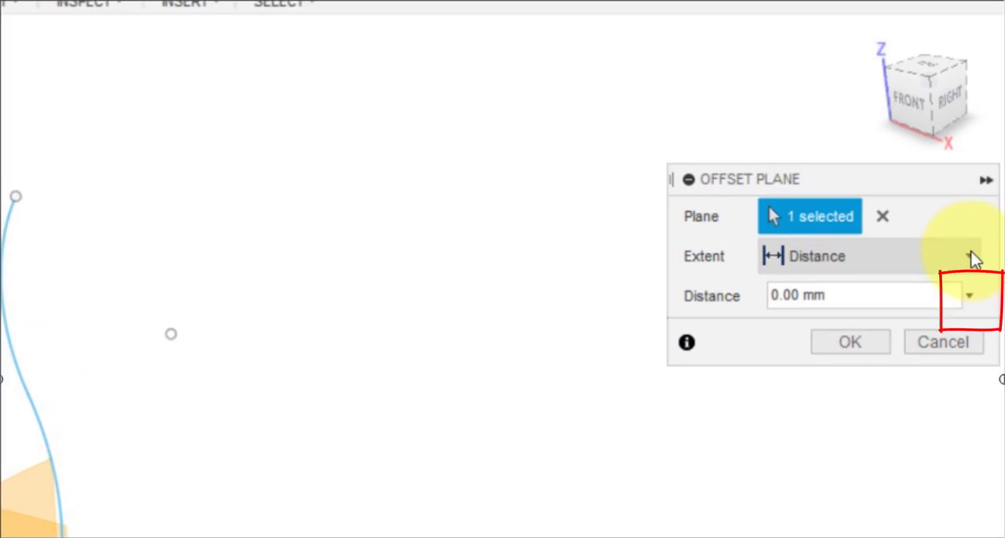
click(968, 295)
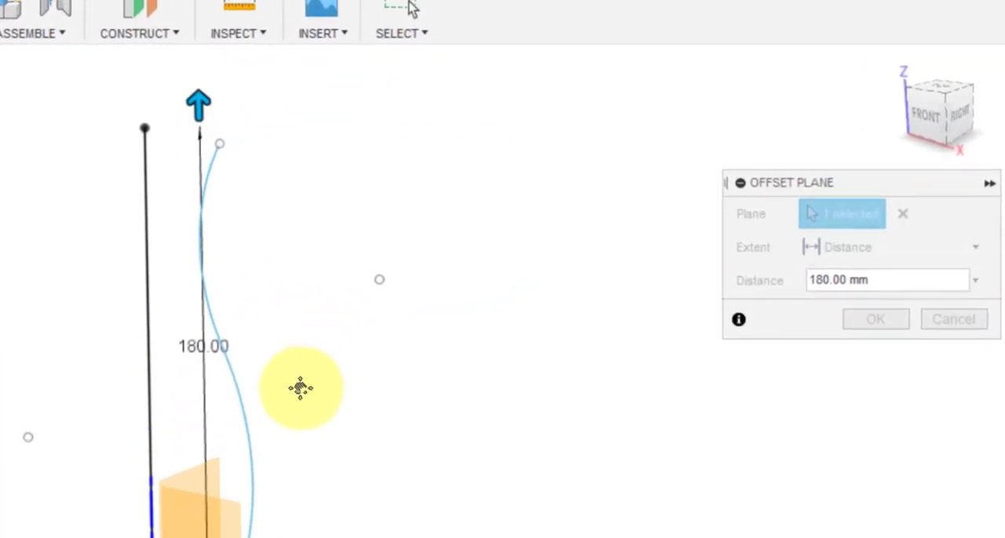
click(873, 318)
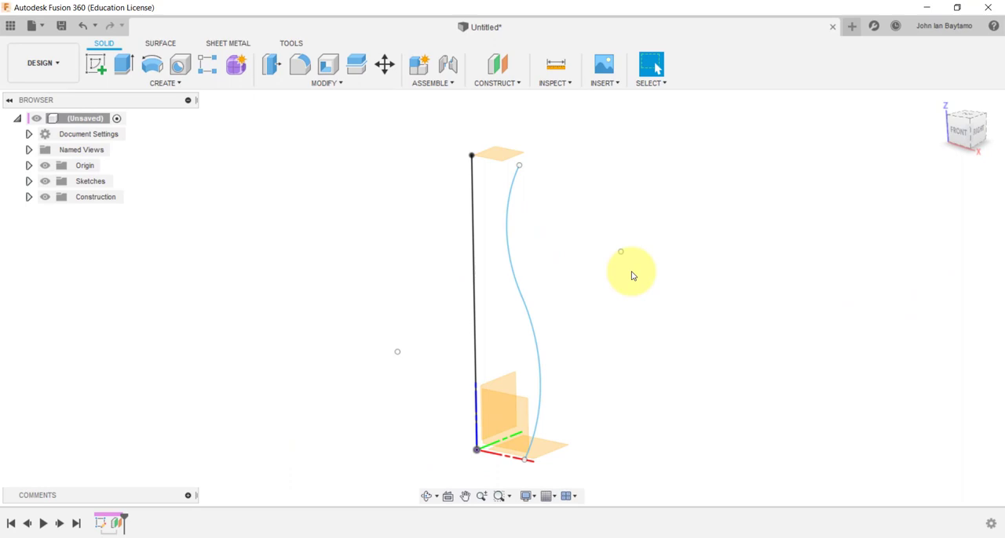
mouse_move(524, 333)
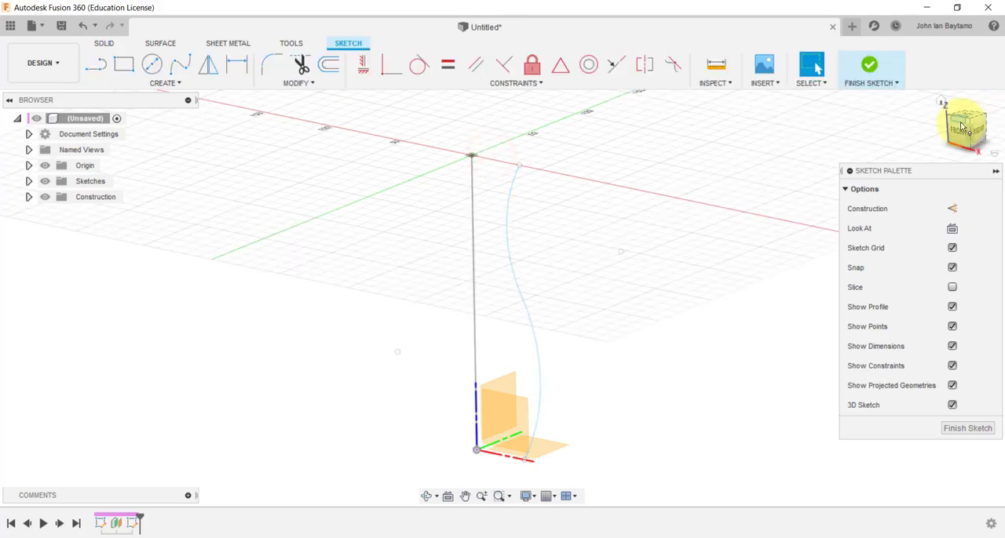
View the new horizontal sketch from directly above
drag(960, 125, 965, 123)
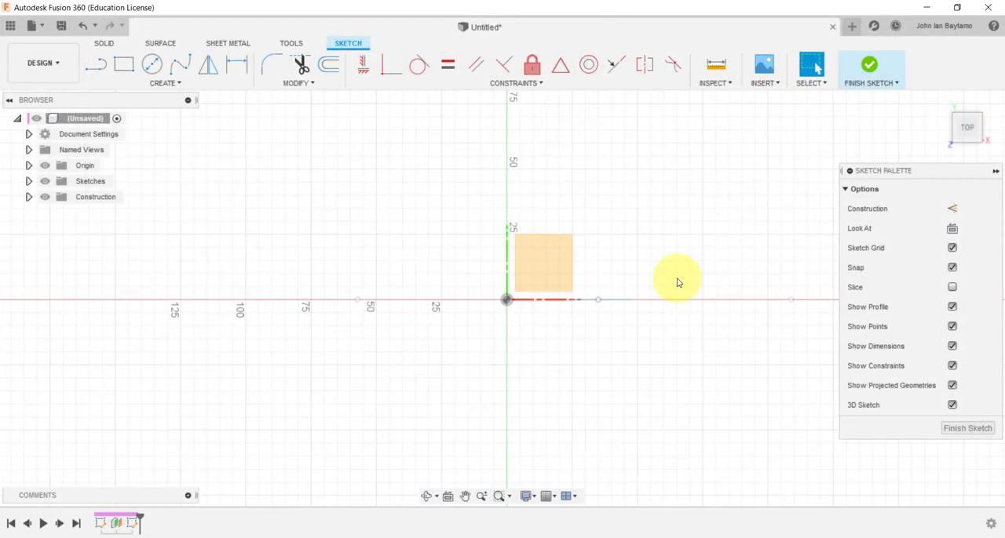
mouse_move(610, 281)
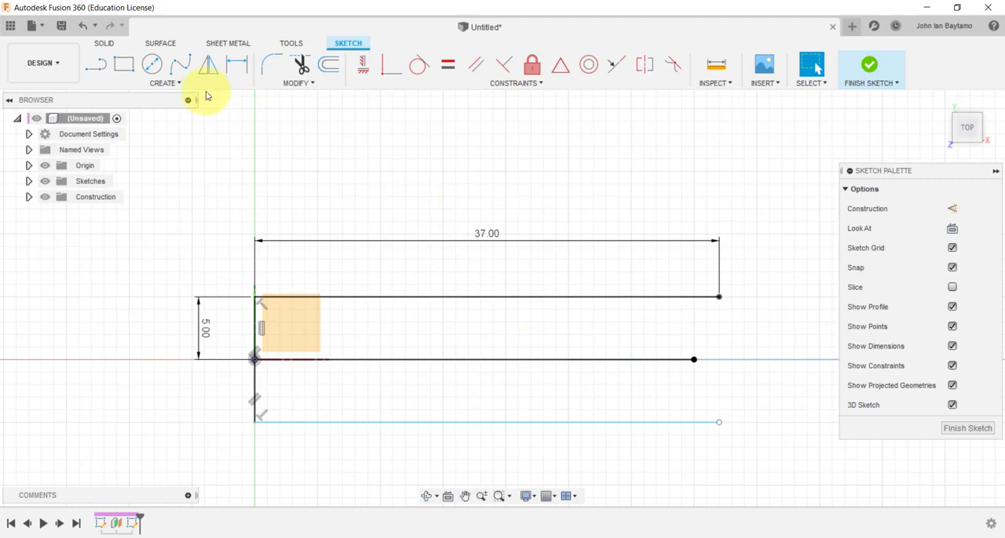
Switch to the 3-Point Arc tool for the arc across the 37 mm line's end
click(165, 83)
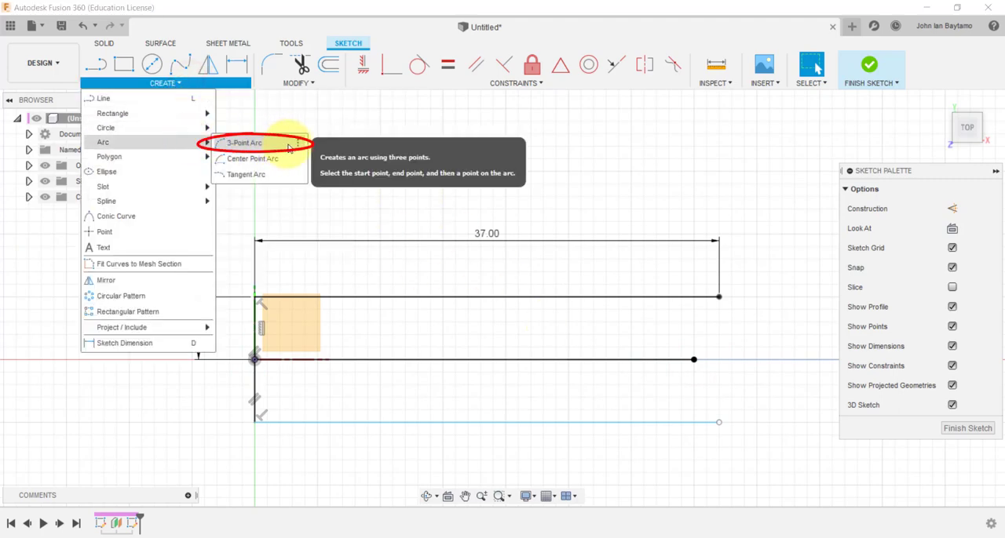
click(245, 143)
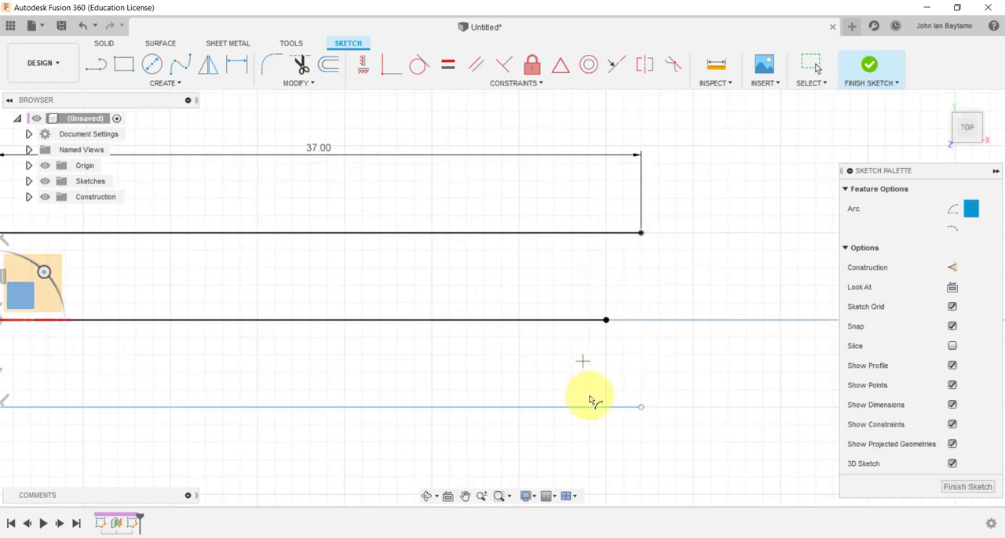
mouse_move(634, 254)
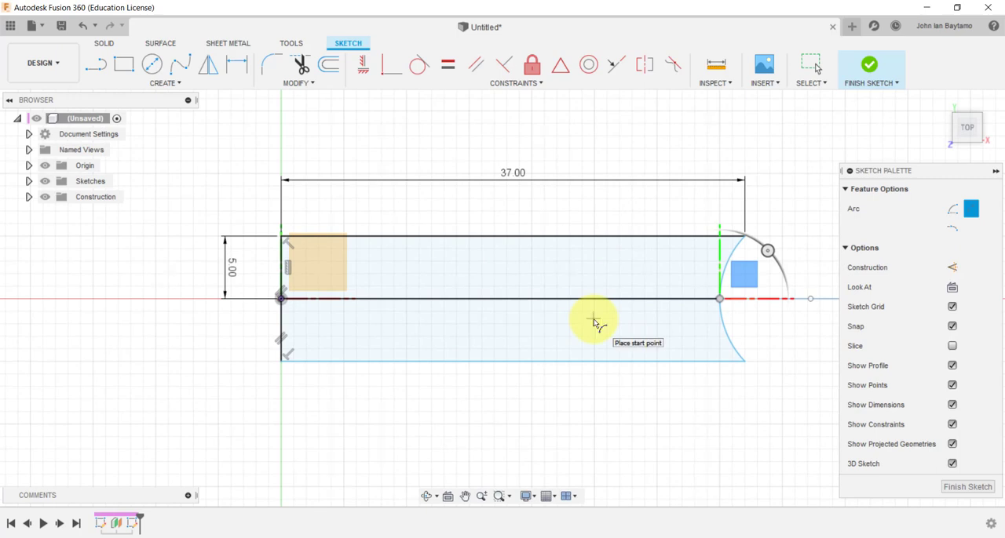
mouse_move(615, 339)
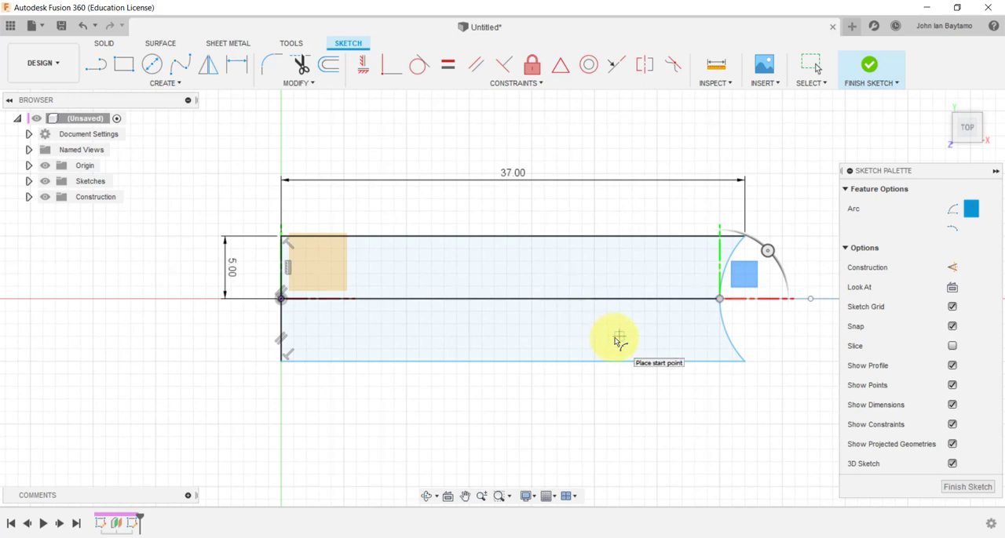
mouse_move(577, 238)
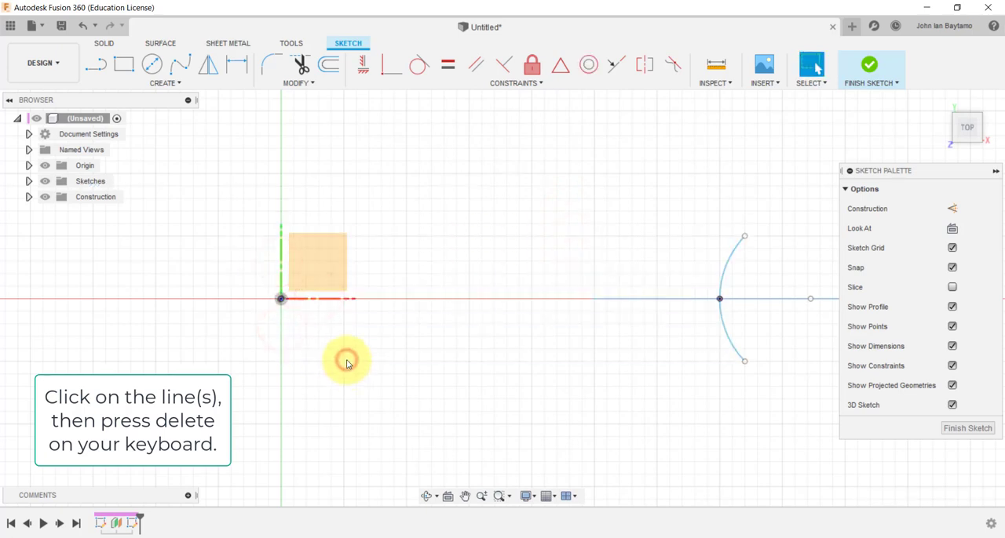
mouse_move(584, 345)
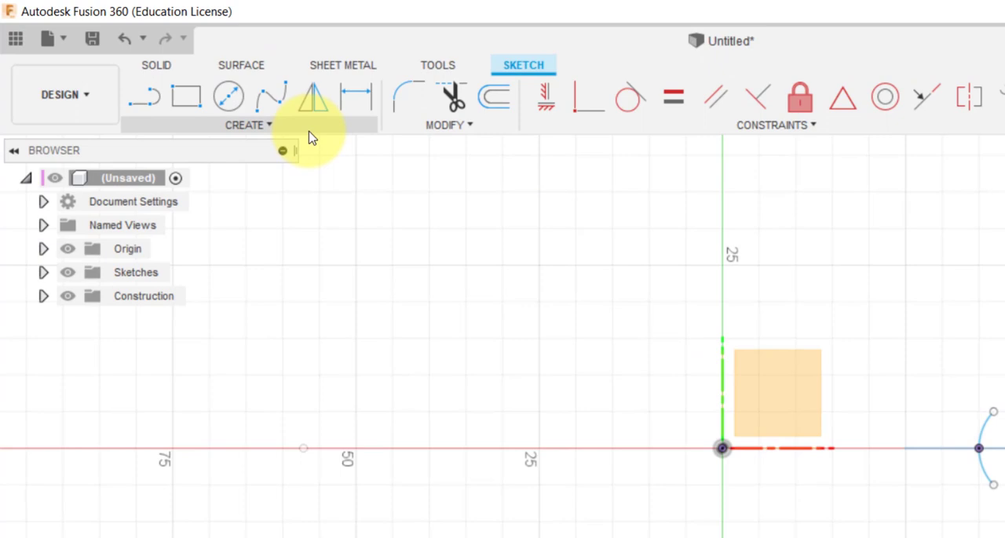
Circular-pattern the arc around the origin as a full ring of copies
click(246, 126)
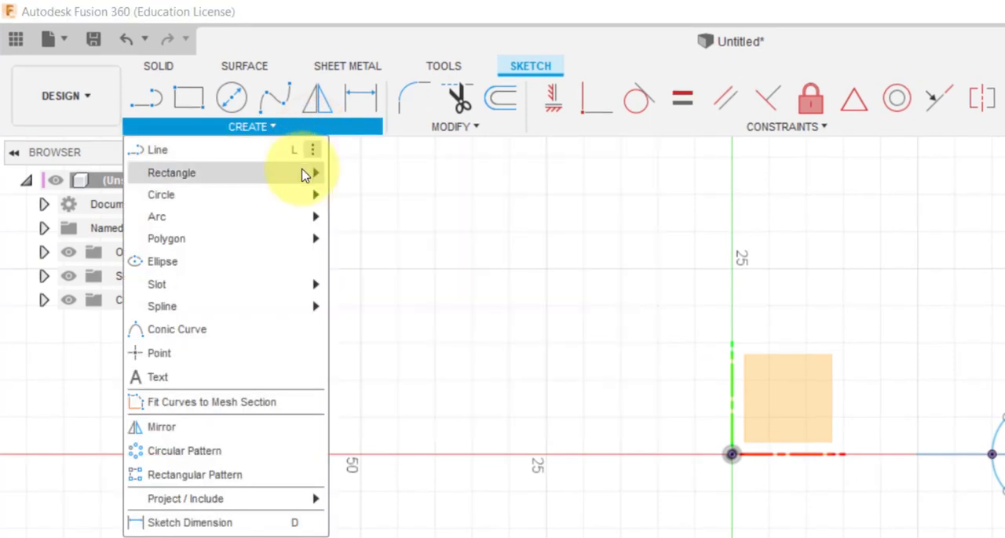
mouse_move(282, 411)
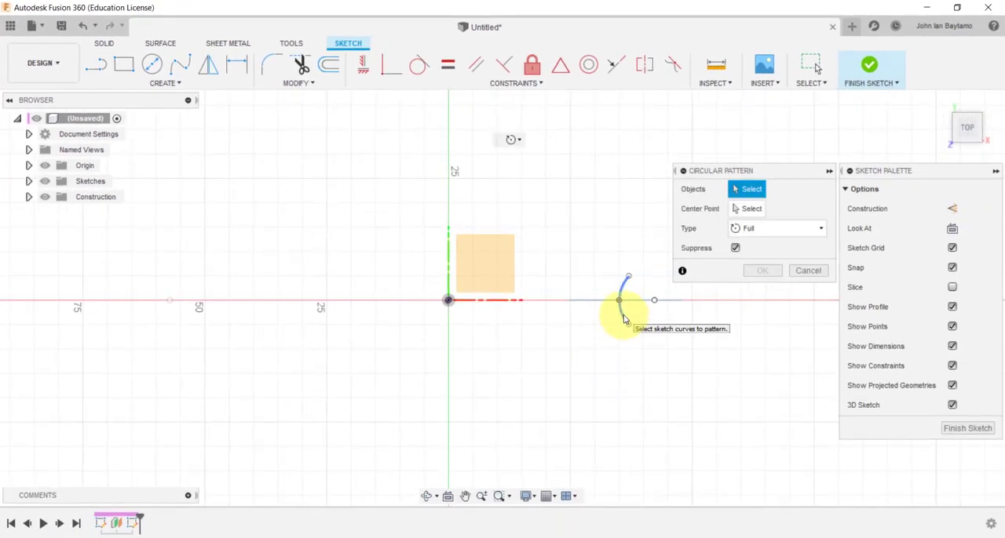
click(624, 300)
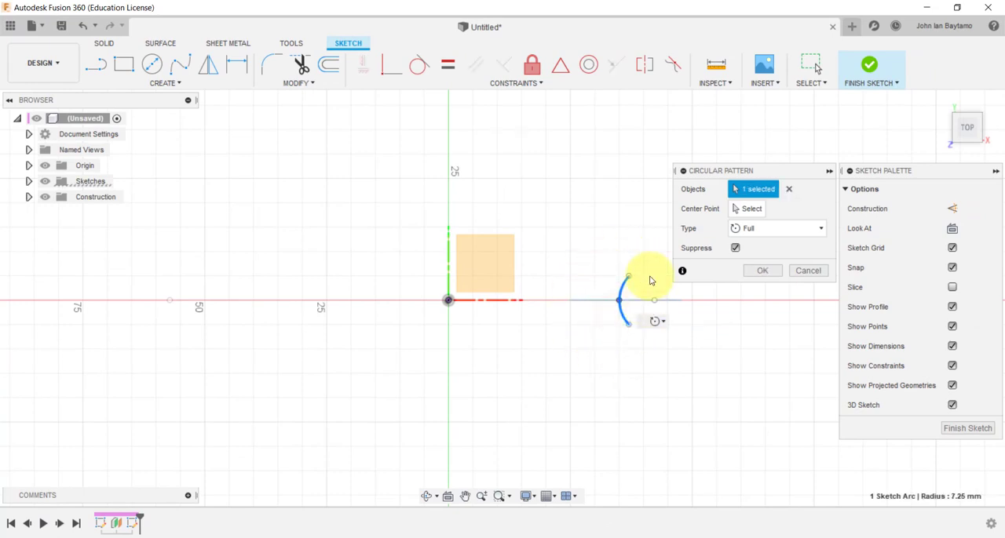
mouse_move(615, 361)
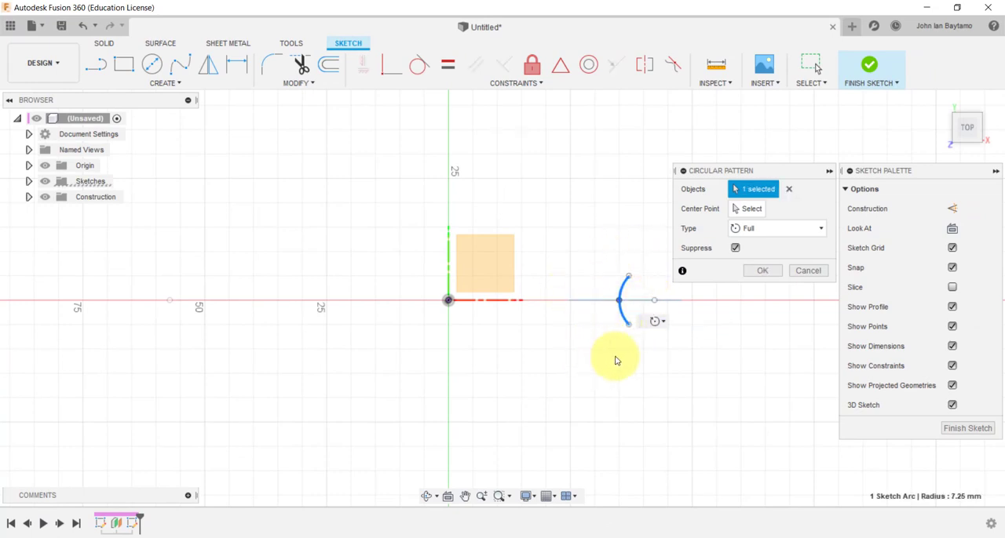
mouse_move(689, 336)
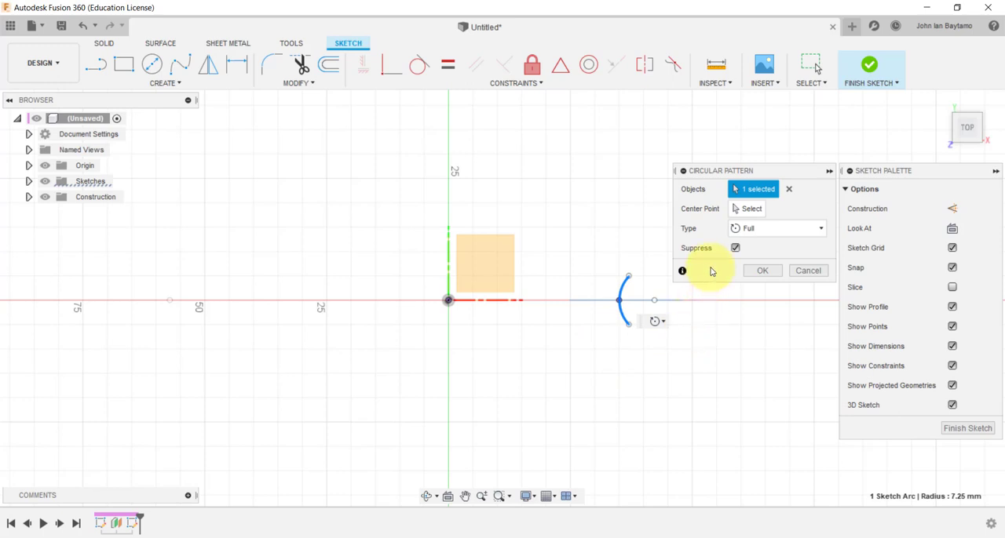
mouse_move(813, 190)
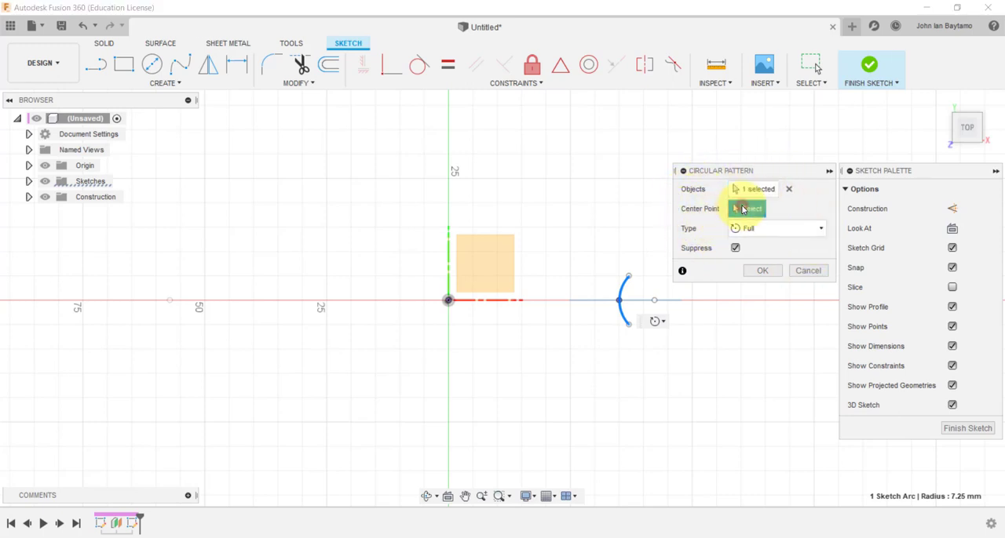
mouse_move(703, 217)
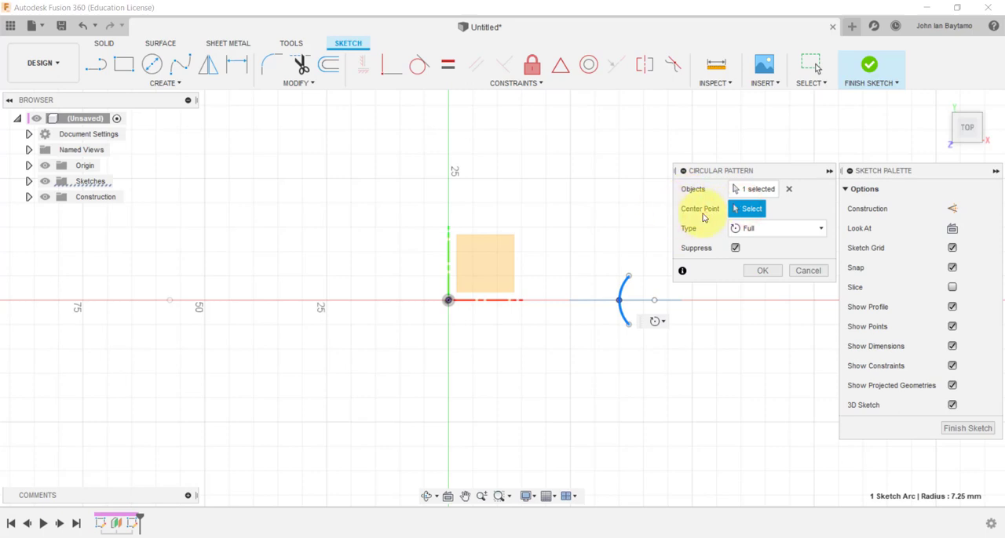
mouse_move(591, 250)
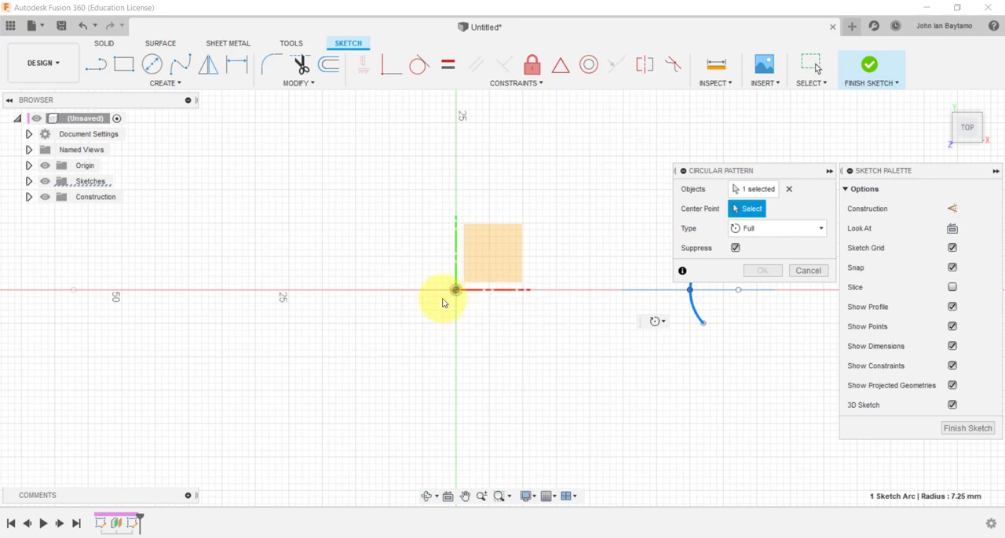
click(455, 290)
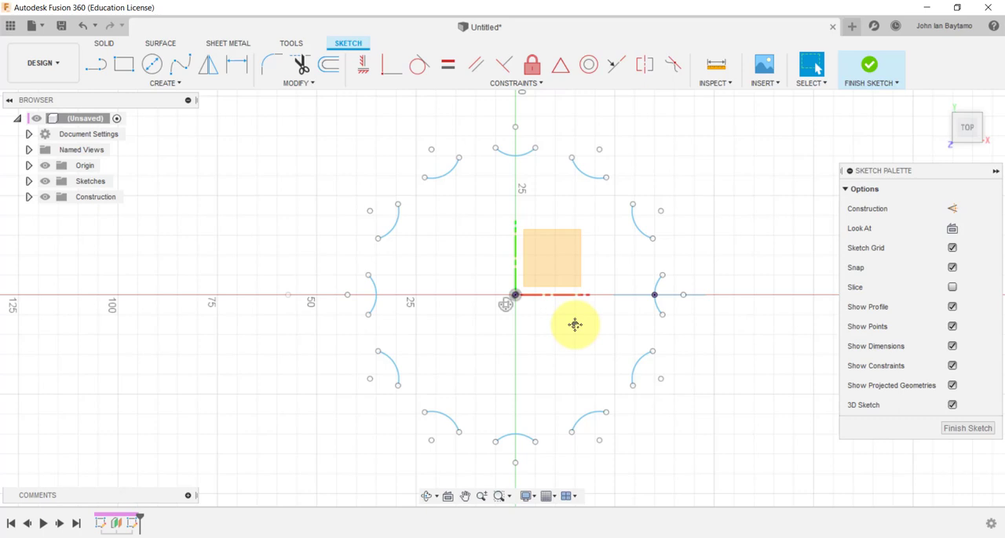
mouse_move(783, 465)
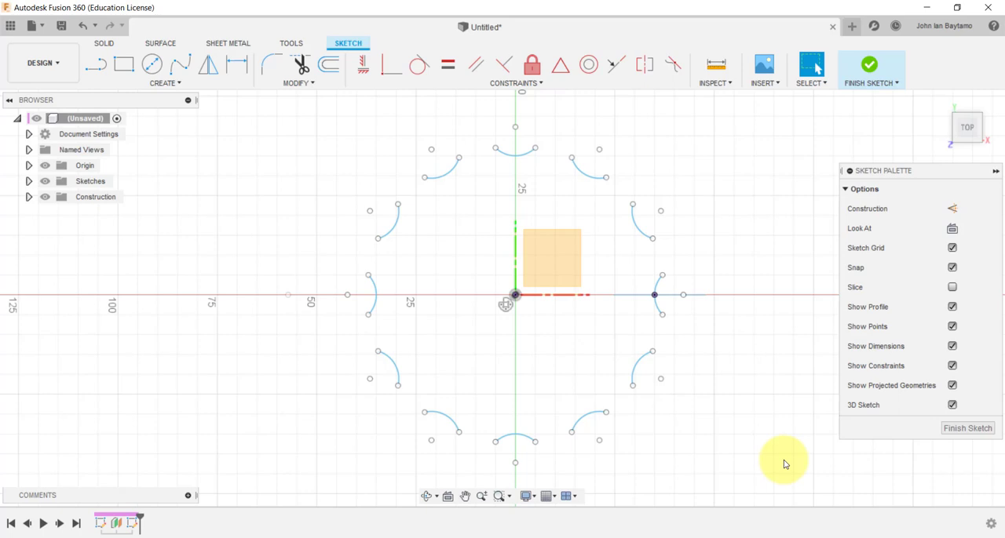
mouse_move(286, 127)
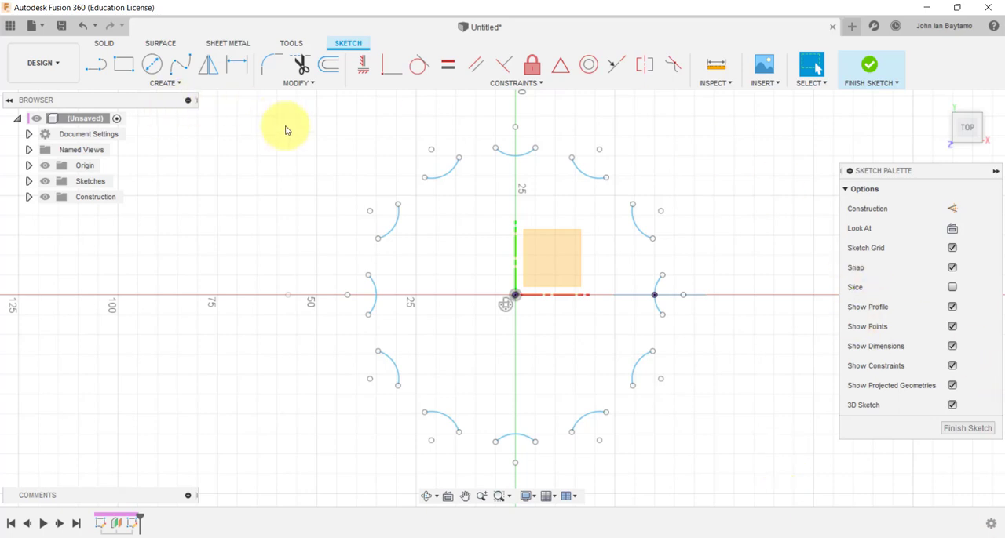
Draw a tangent arc linking the endpoints of two neighbouring top arcs
click(165, 83)
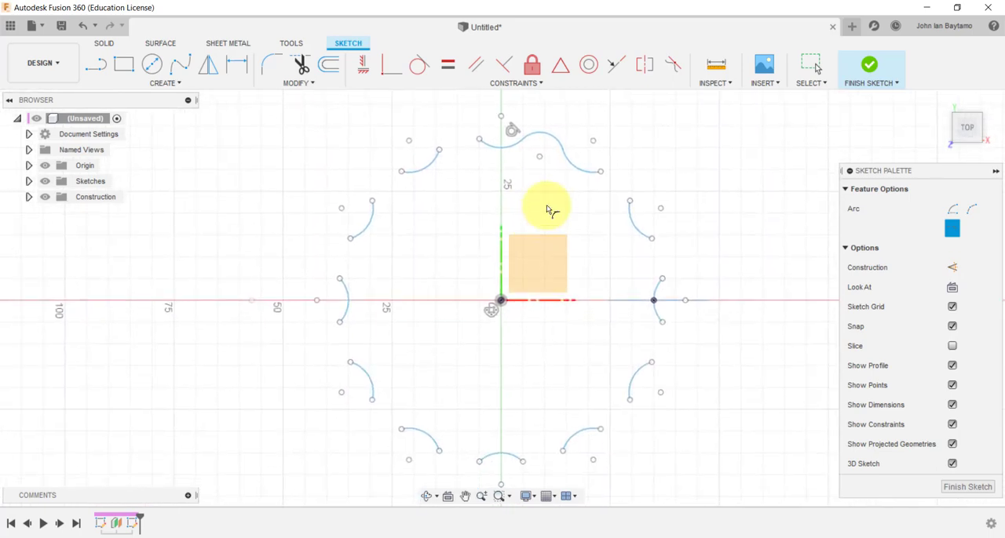
mouse_move(186, 91)
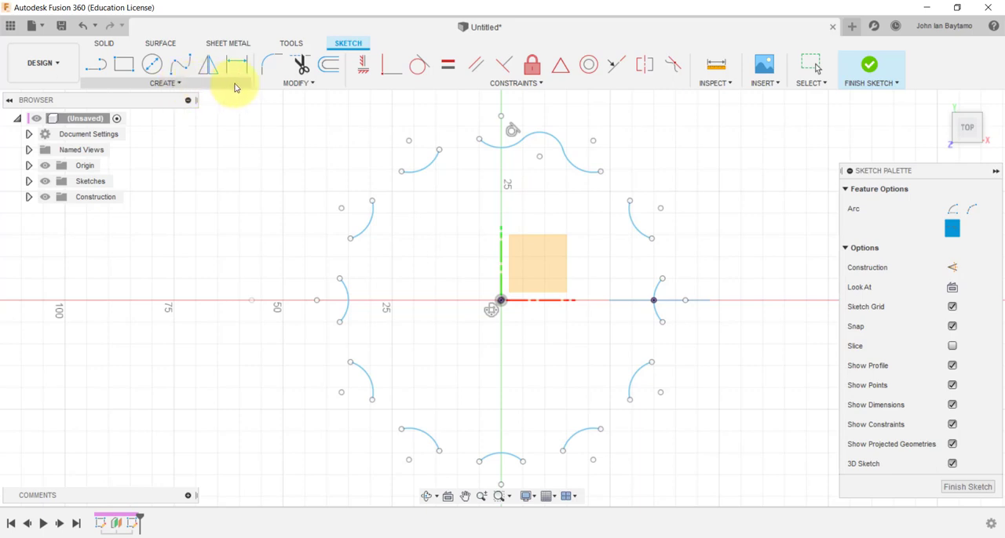
Circular-pattern the connecting arc 12 times around the origin to close the flower outline
click(164, 83)
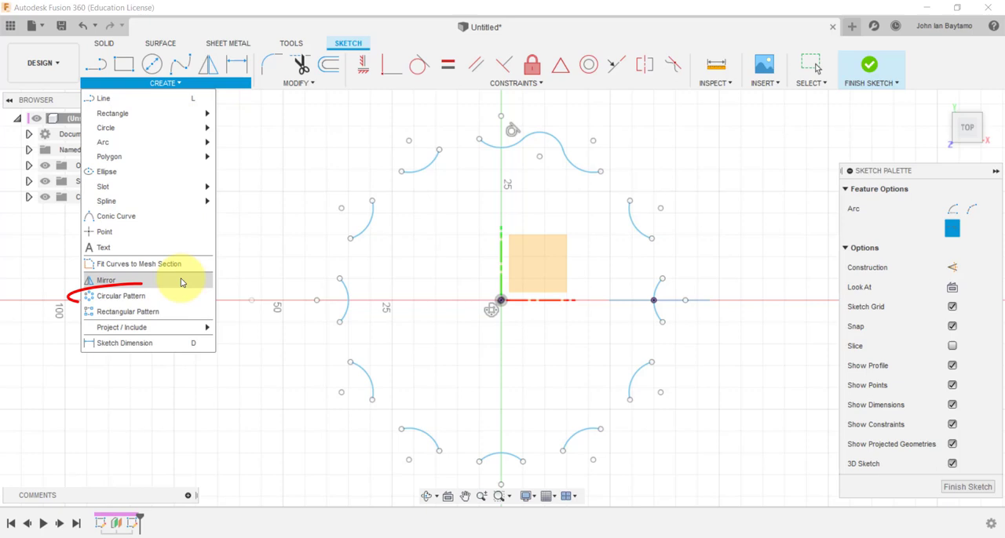
mouse_move(119, 296)
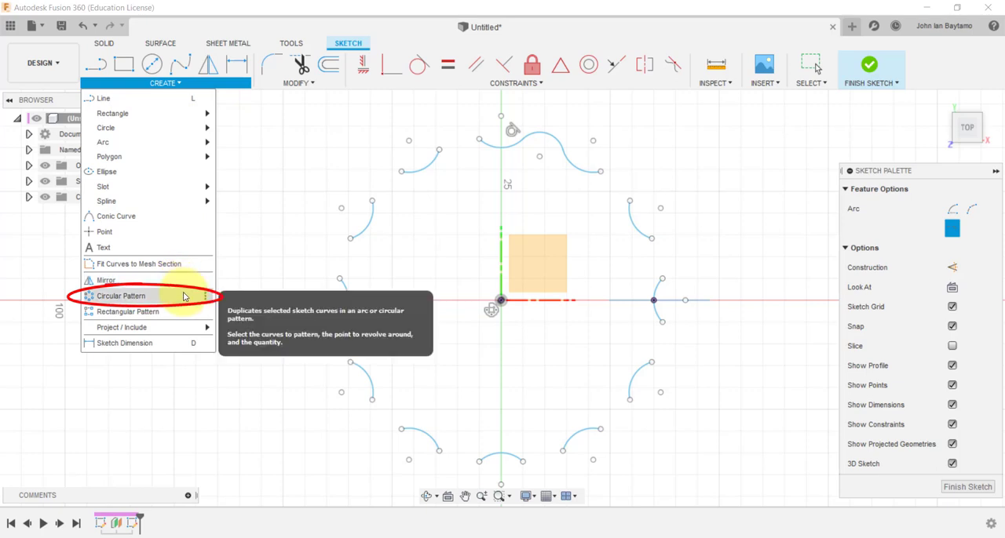
click(121, 295)
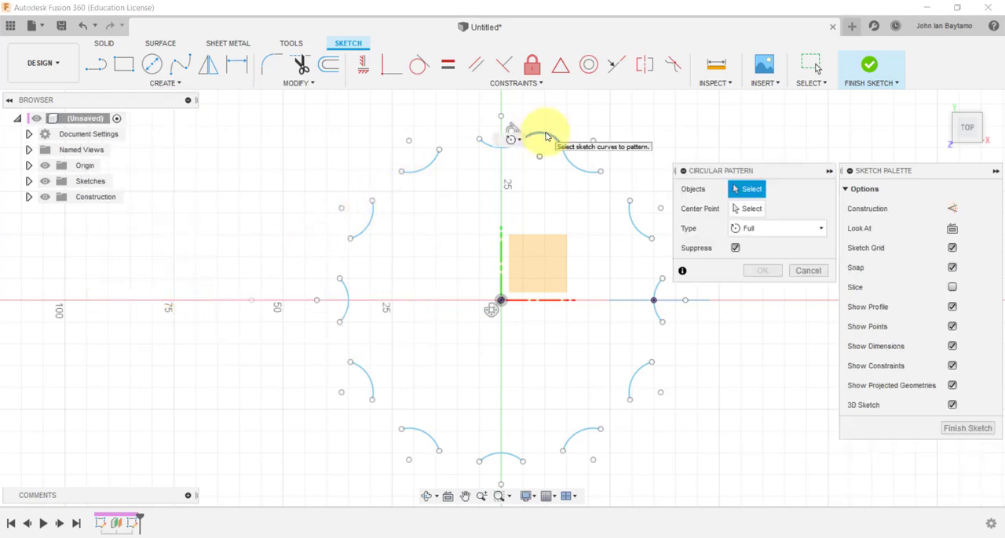
click(539, 126)
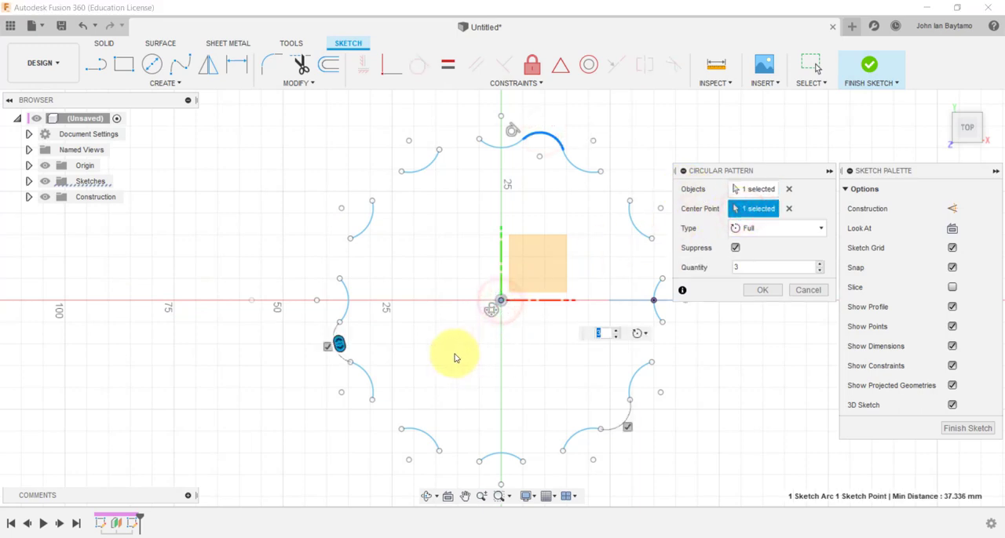
text(12)
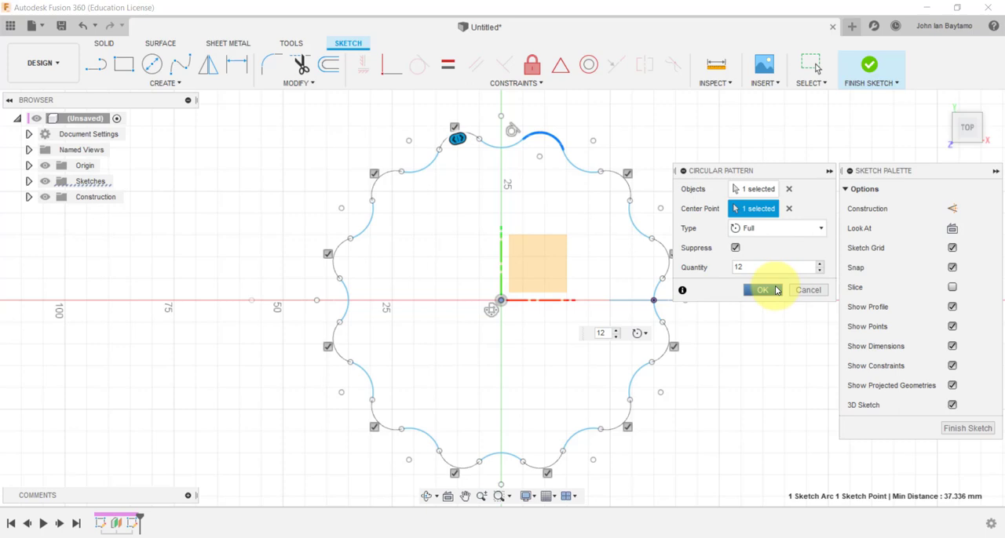
click(760, 289)
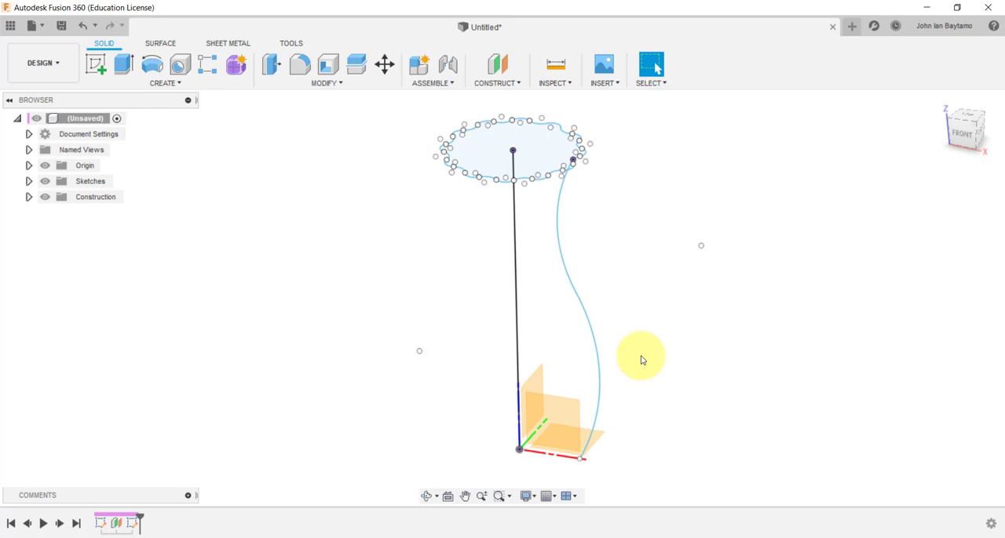
mouse_move(274, 173)
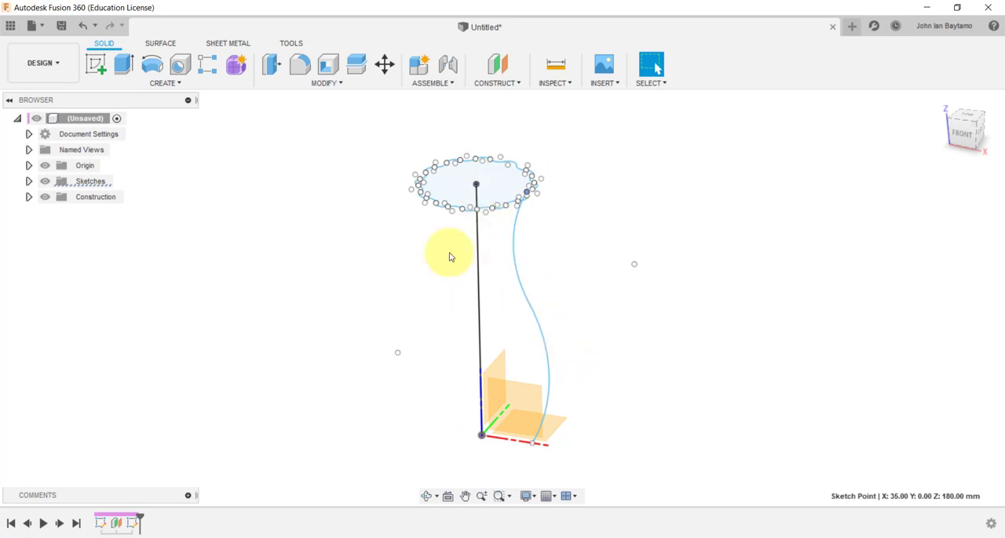
mouse_move(440, 353)
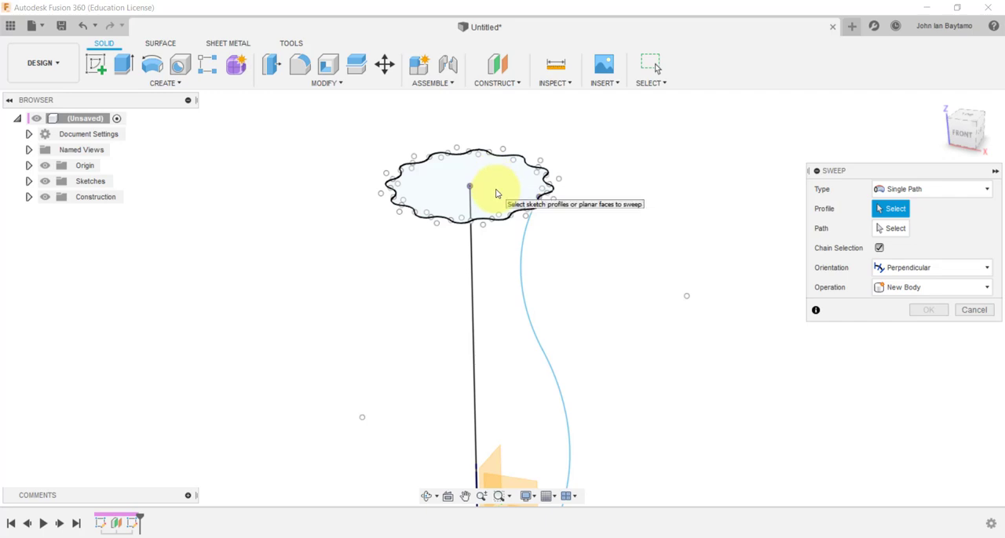
Sweep the flower profile with Path + Guide Rail along the line and curve into a solid vase body
click(489, 191)
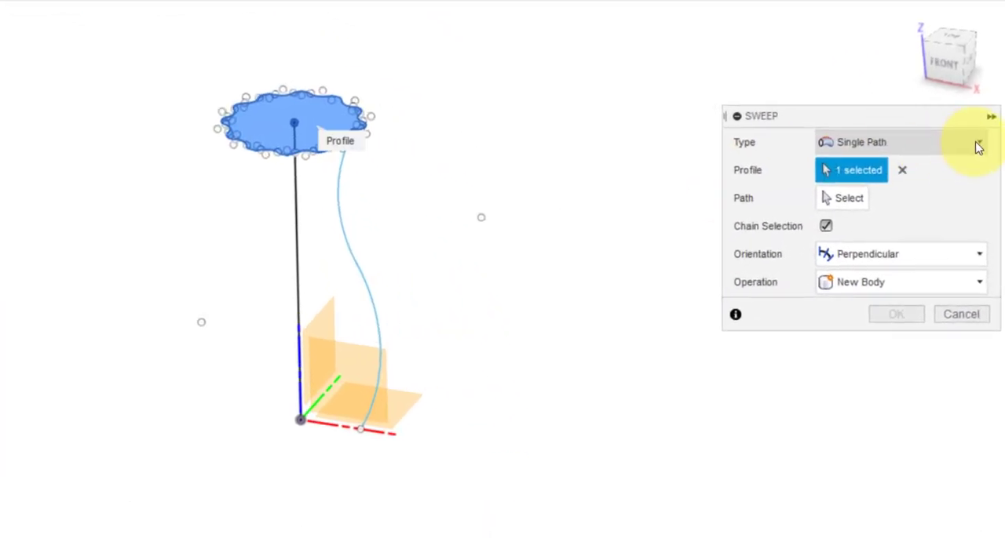
click(978, 142)
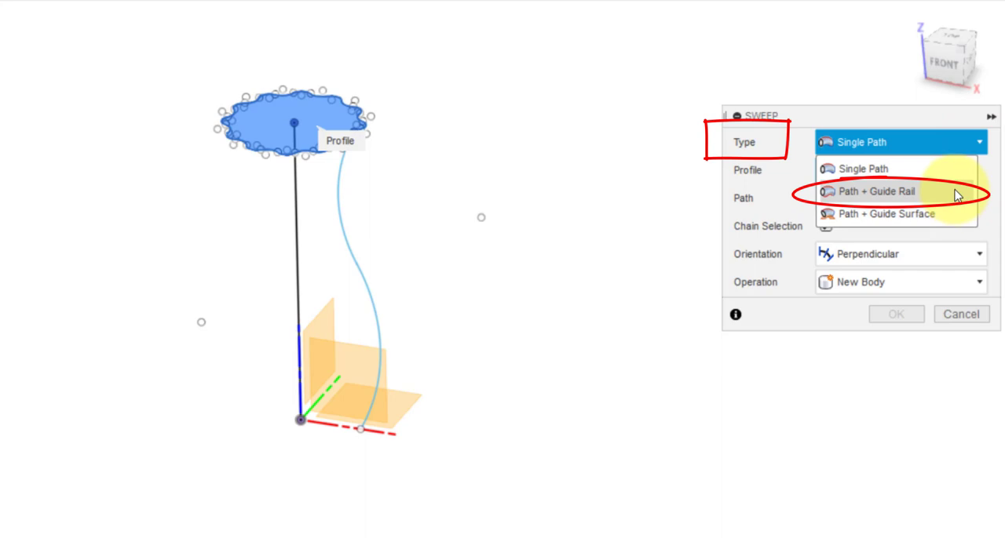
click(876, 192)
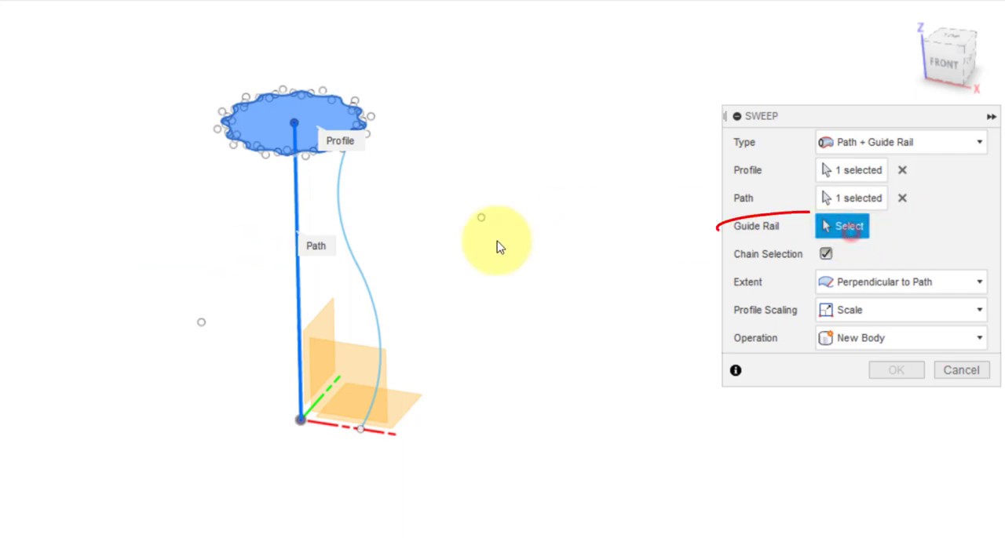
mouse_move(364, 275)
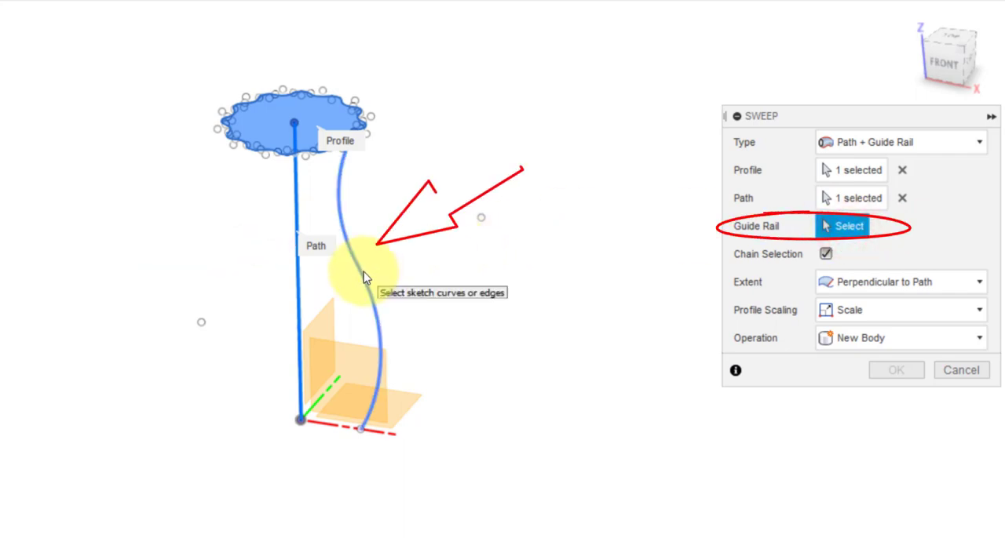
mouse_move(500, 314)
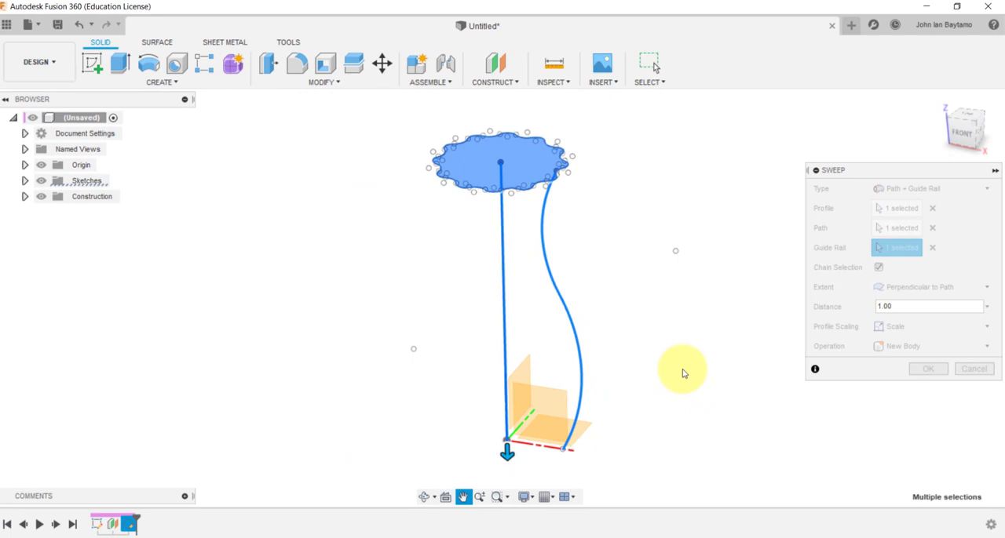
click(926, 369)
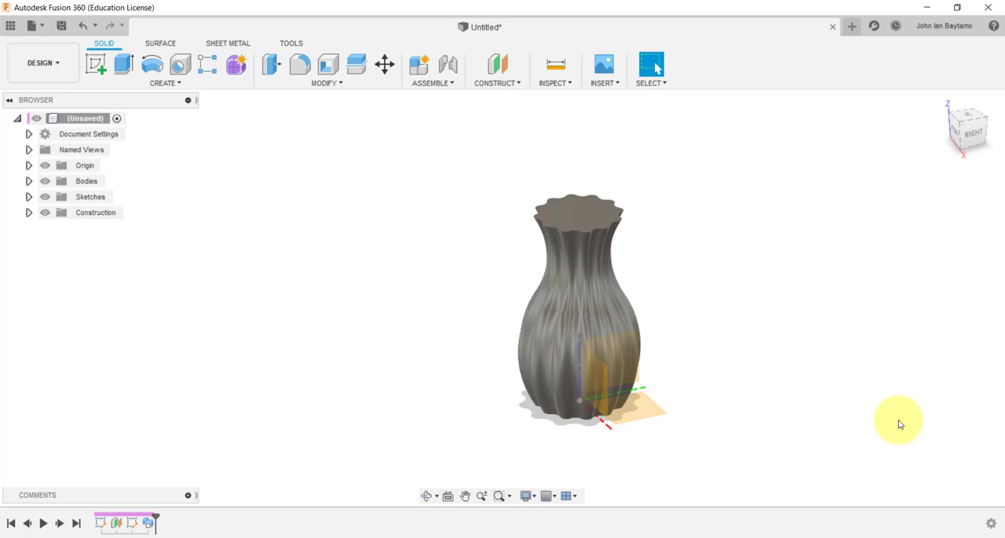
mouse_move(897, 420)
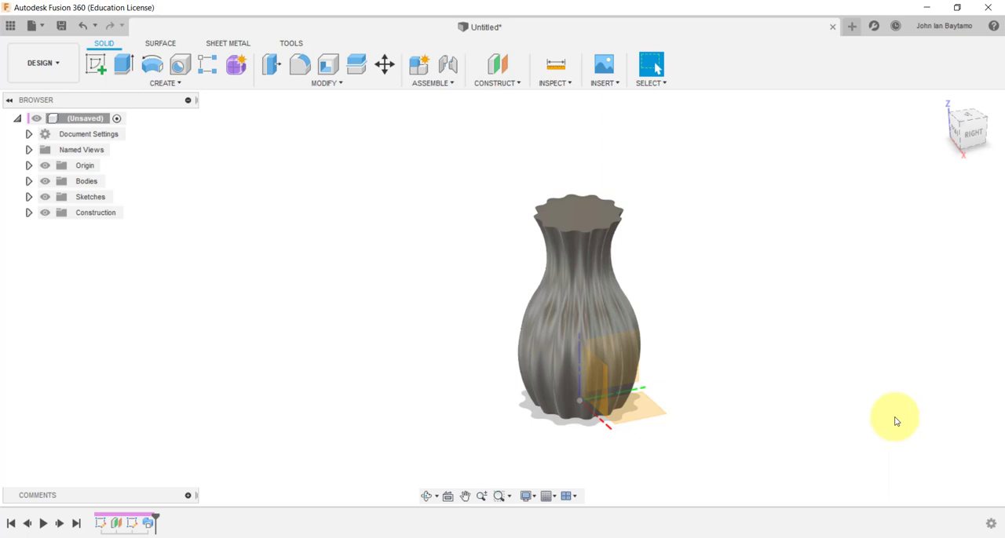
mouse_move(895, 423)
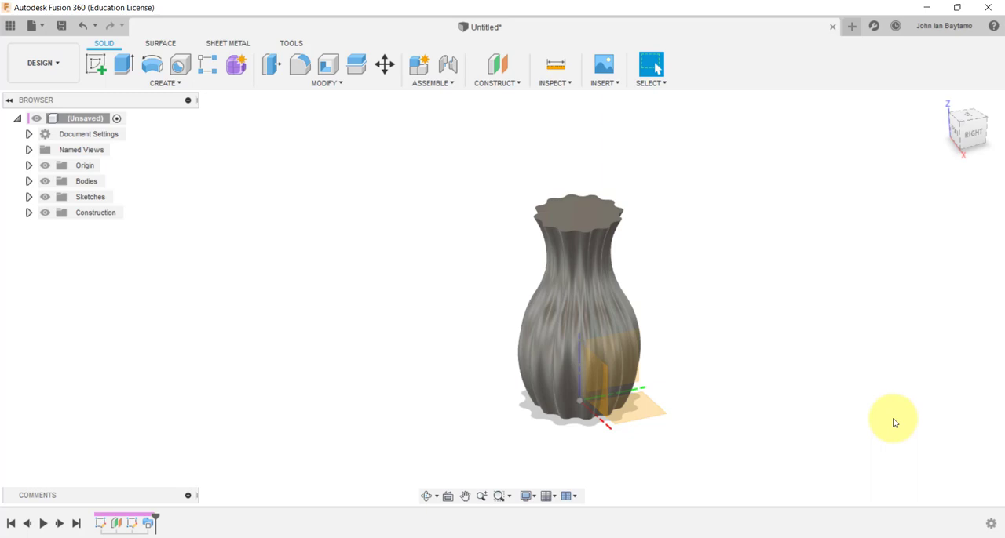
mouse_move(907, 369)
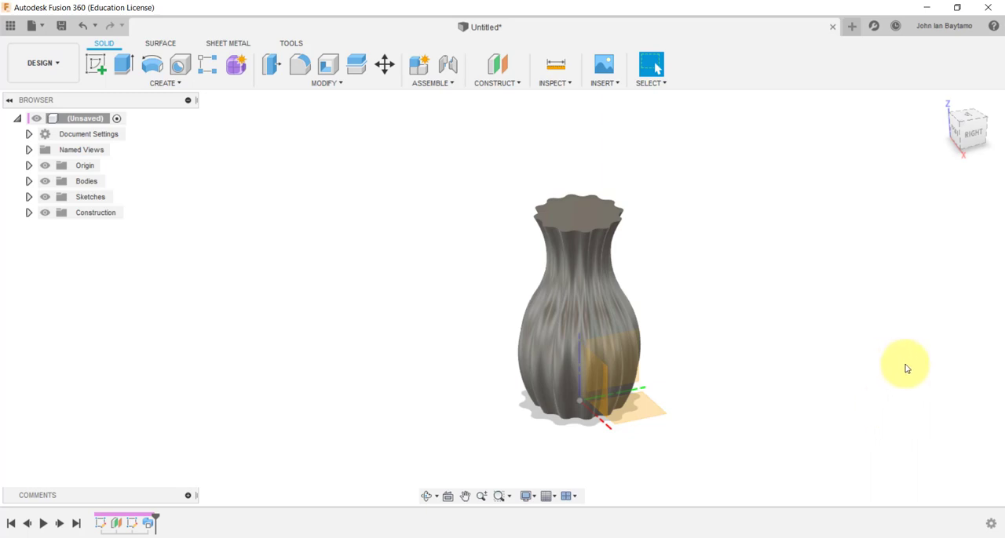
mouse_move(905, 371)
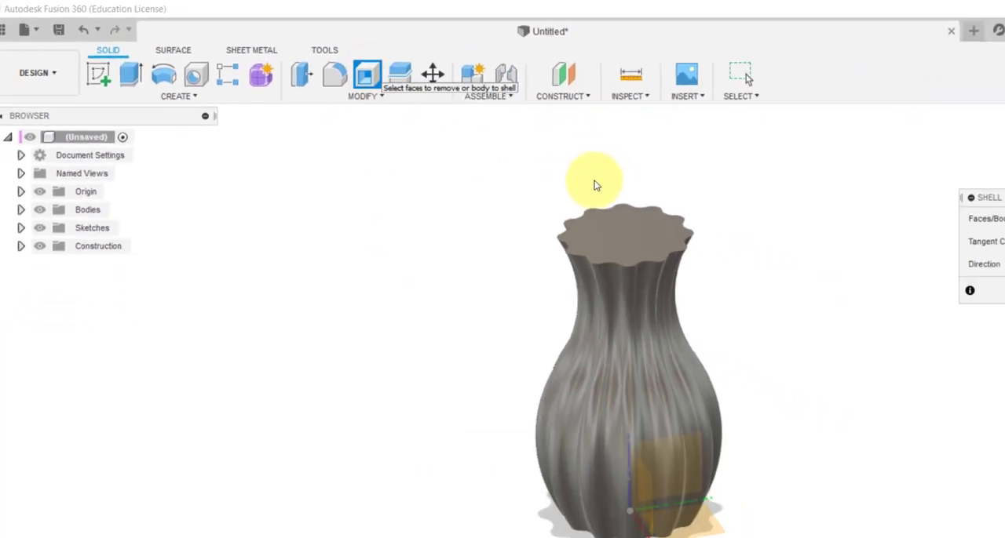
Shell the vase through its top face with 2.5 mm inside wall thickness
click(595, 180)
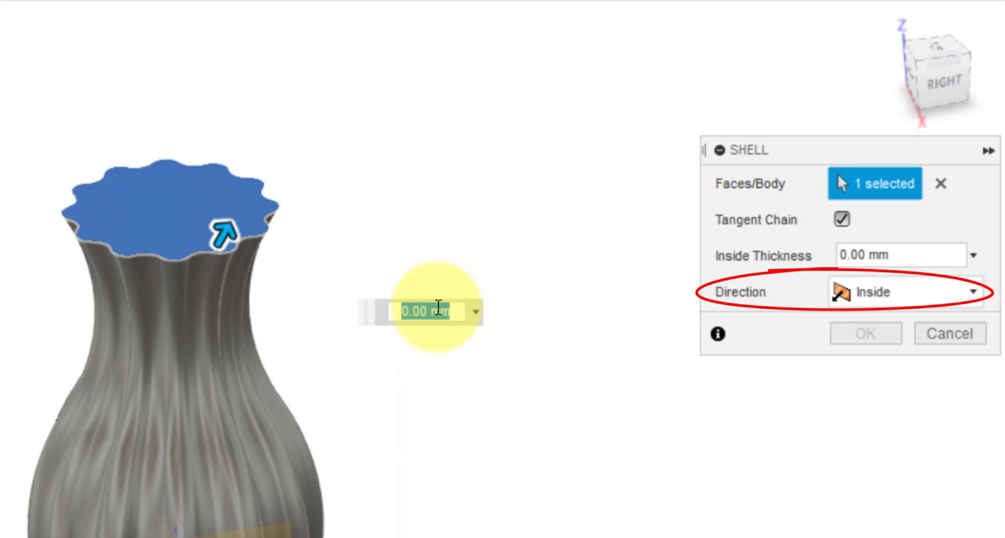
text(2.5)
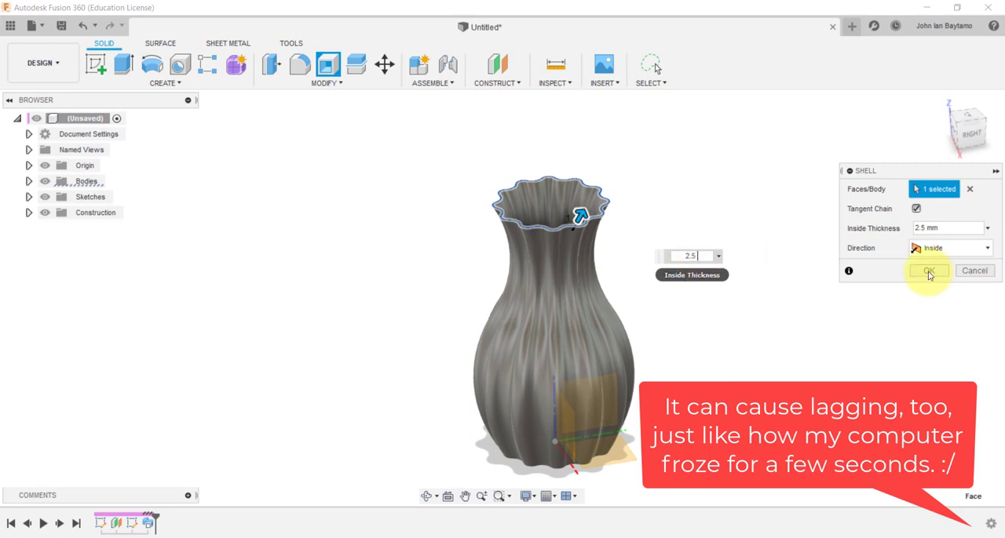
click(929, 270)
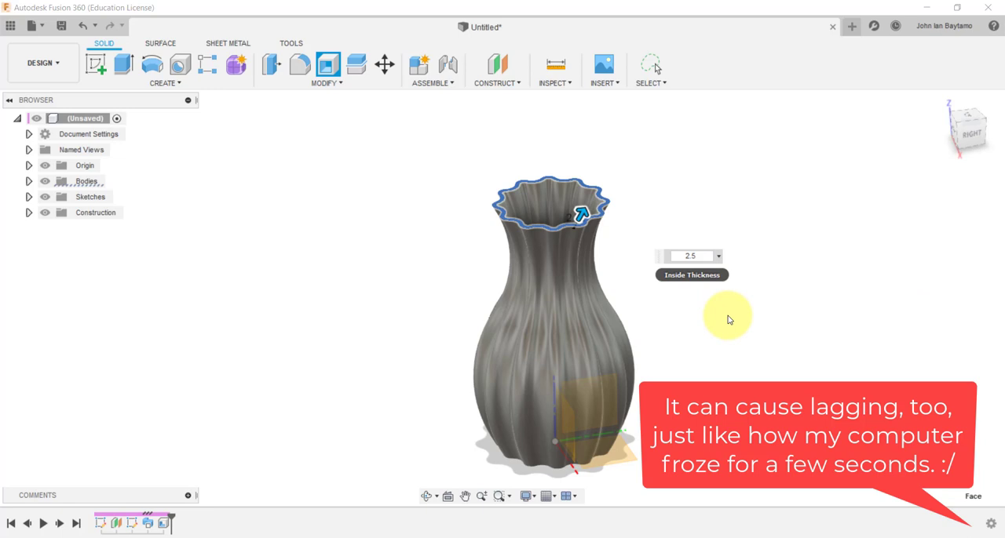
mouse_move(709, 361)
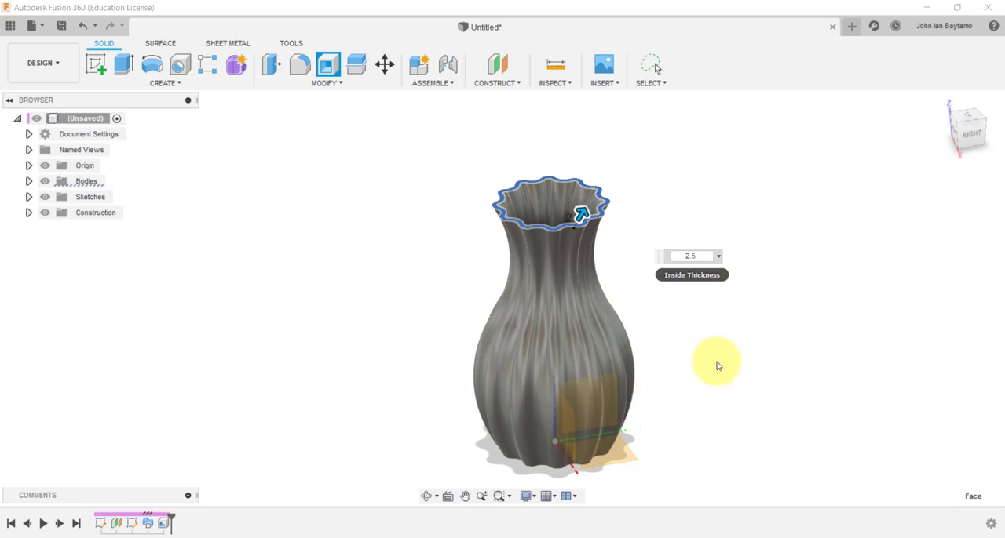
click(650, 62)
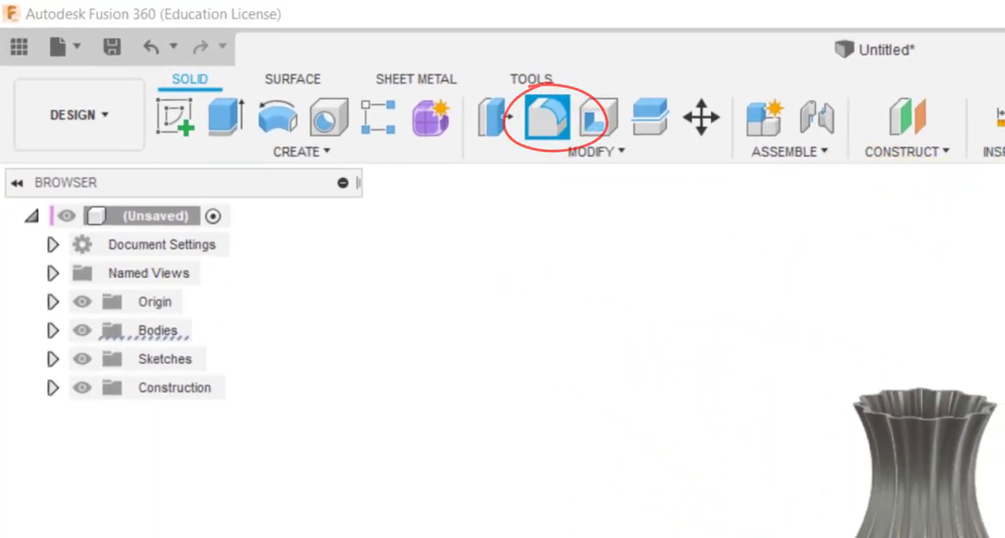
Fillet the fluted rim edges of the vase with a 2 mm radius
click(546, 117)
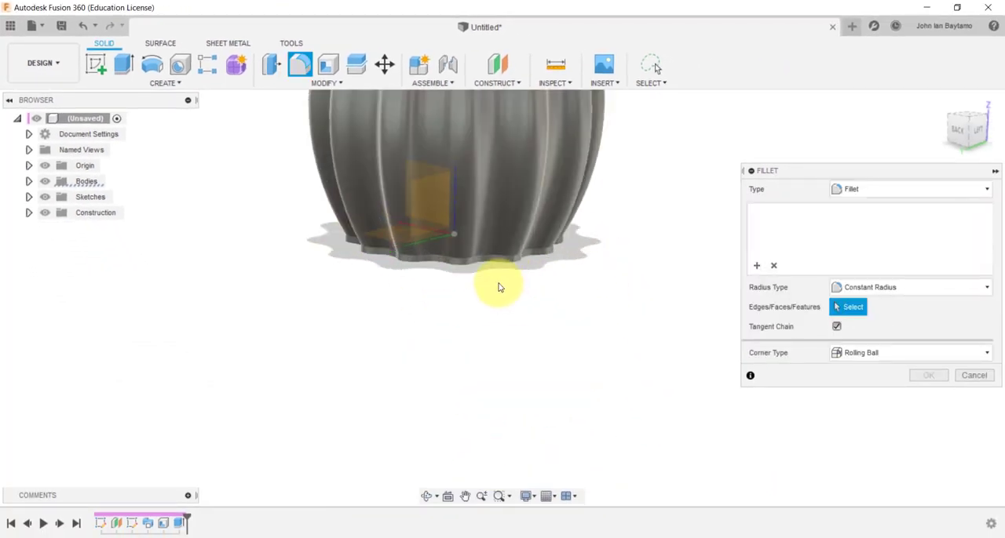
click(503, 286)
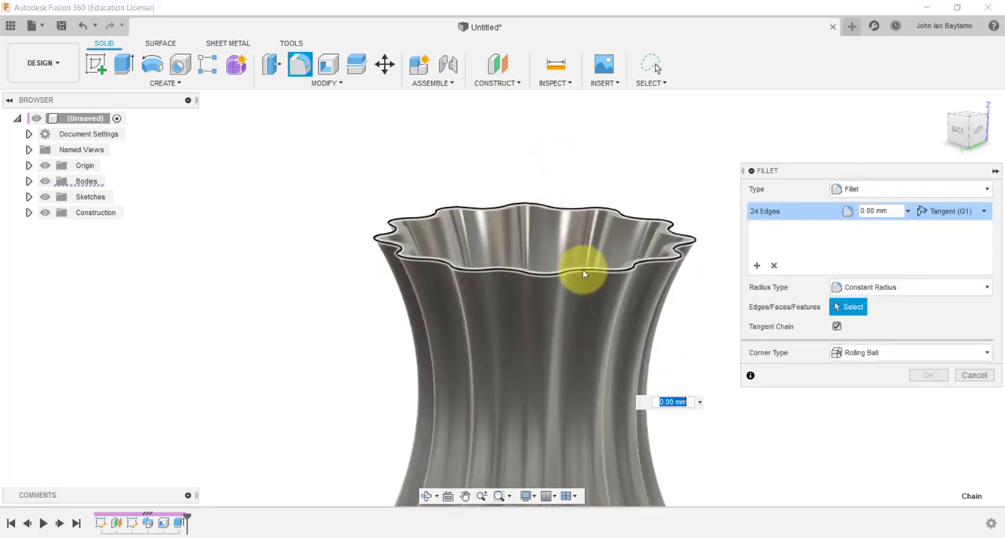
click(583, 270)
text(2)
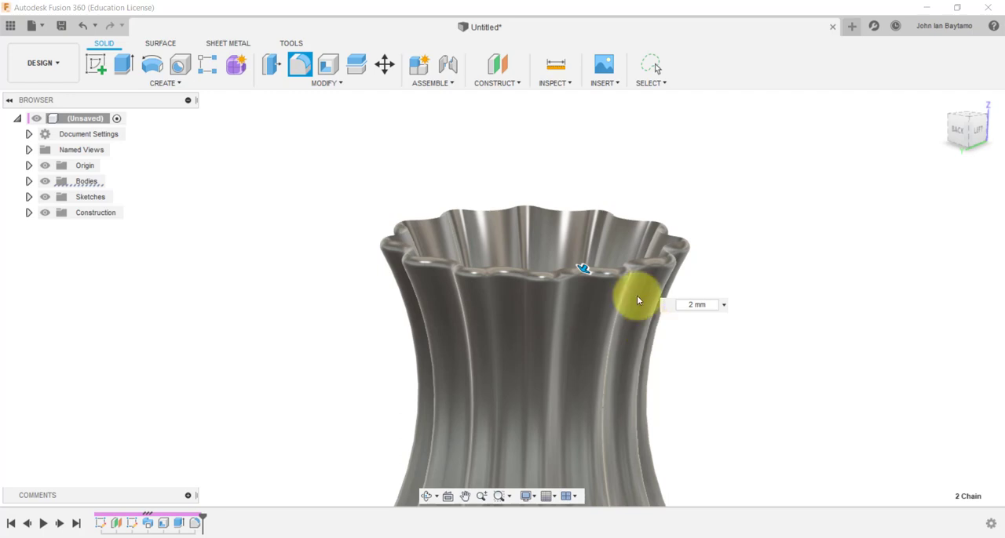
mouse_move(791, 321)
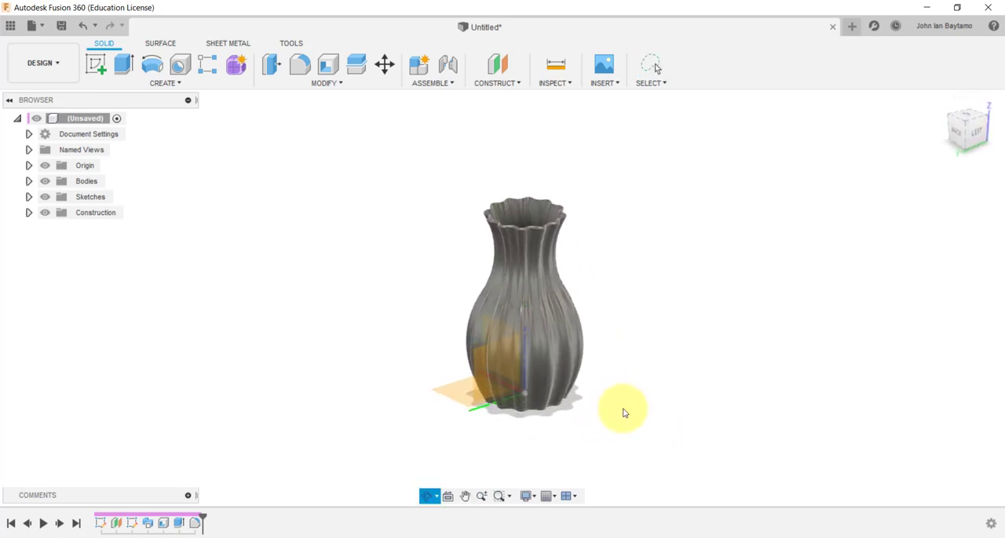
Apply the green-and-white marble appearance from the library to the vase body and close the library
click(326, 81)
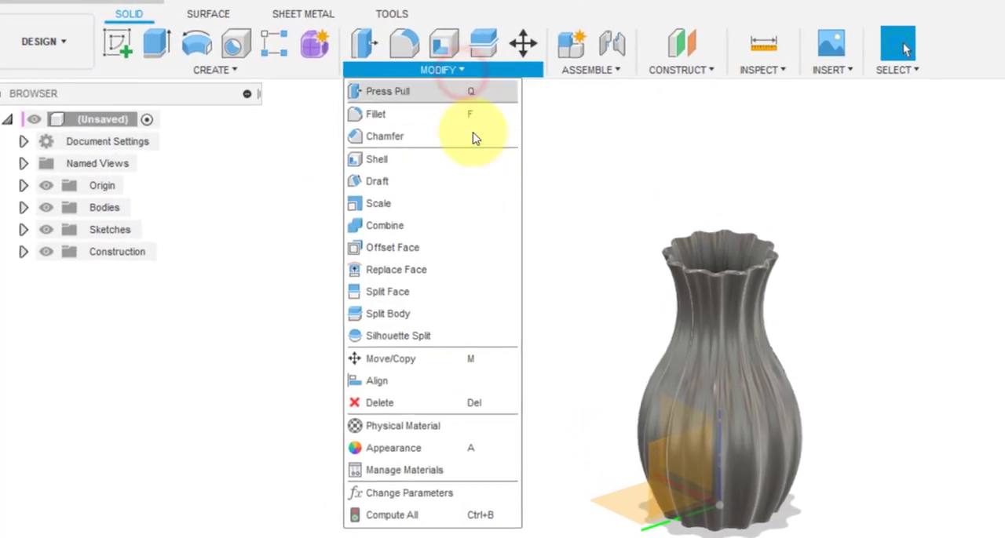
mouse_move(400, 455)
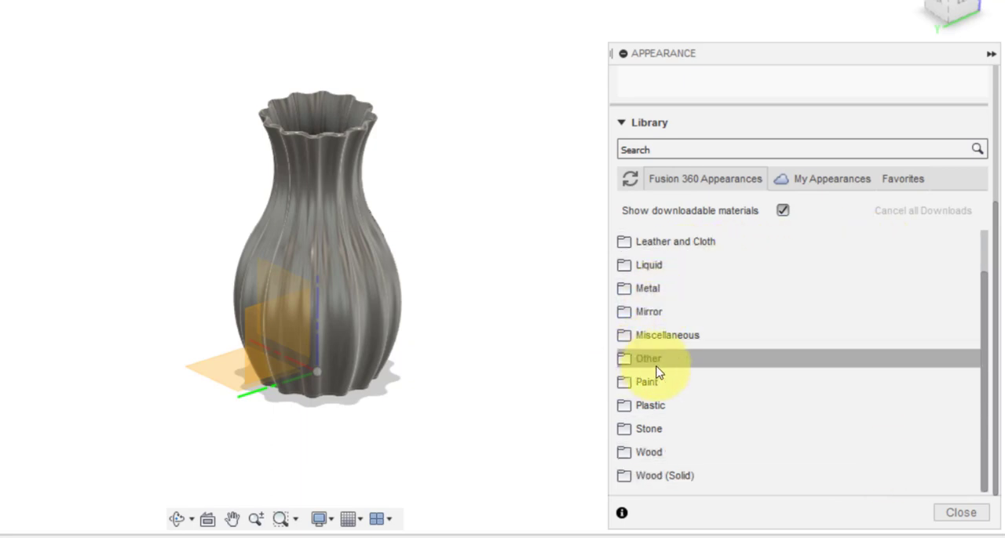
click(648, 358)
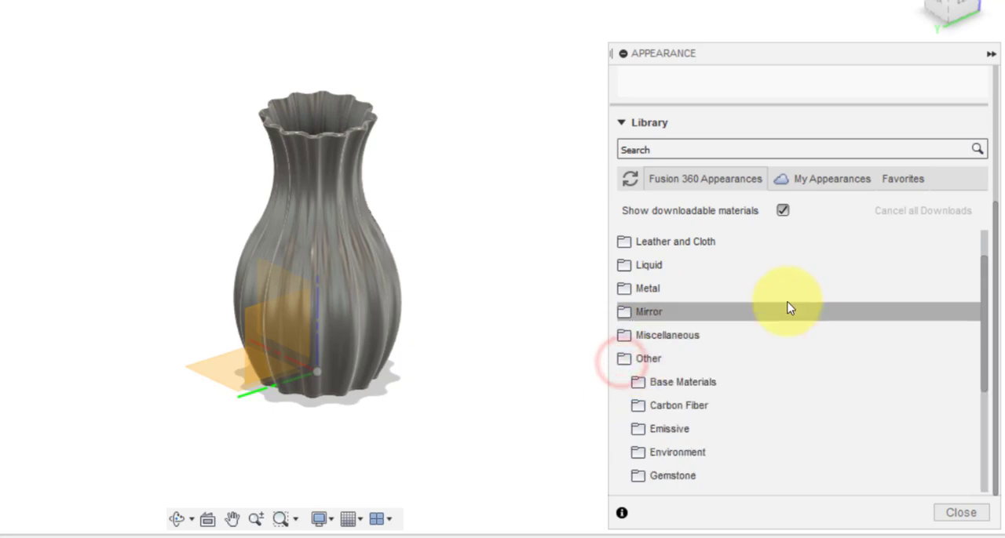
scroll(down, 3)
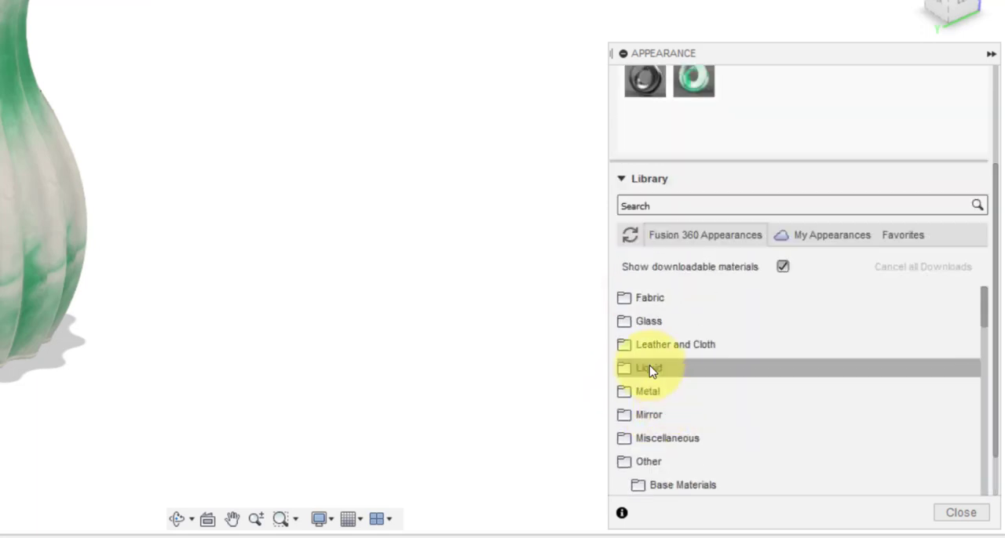
click(649, 320)
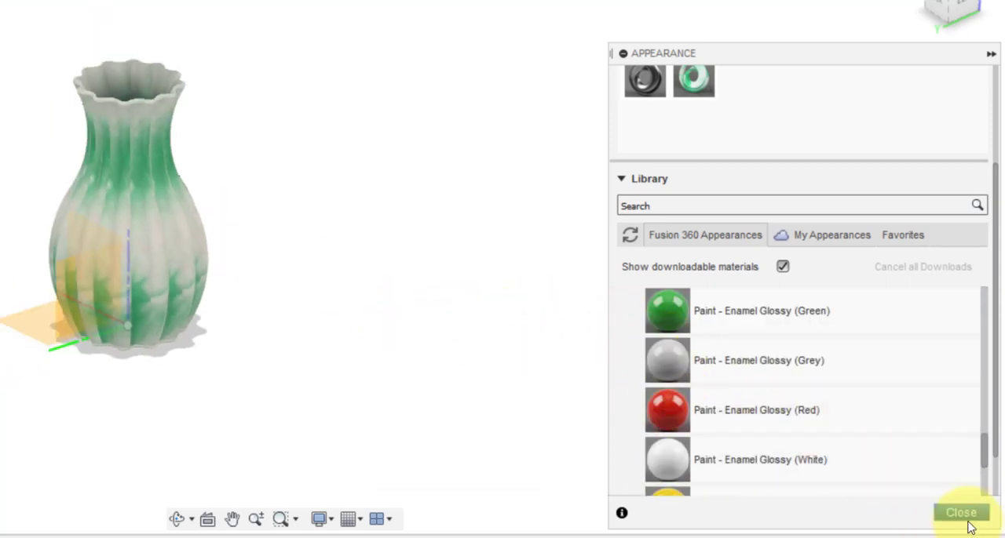
click(961, 511)
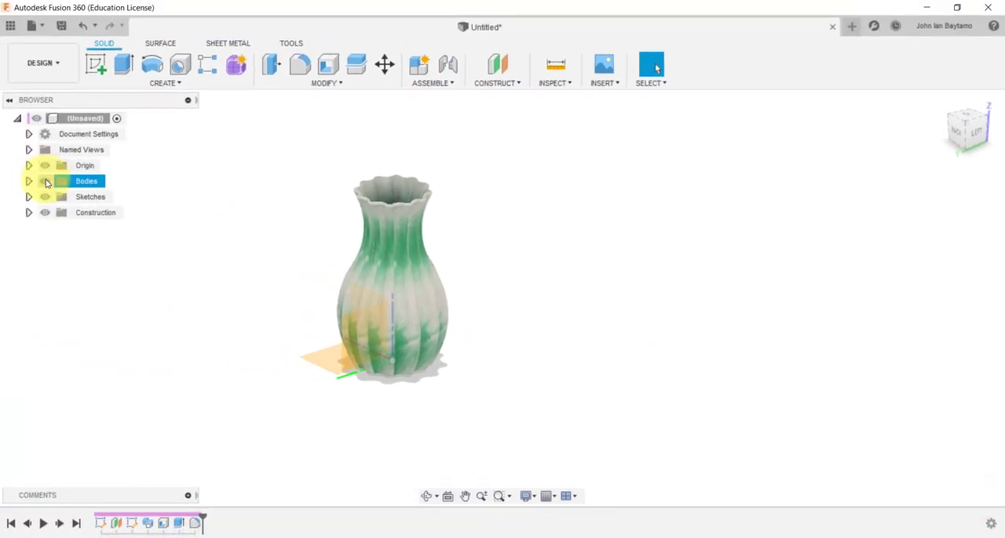